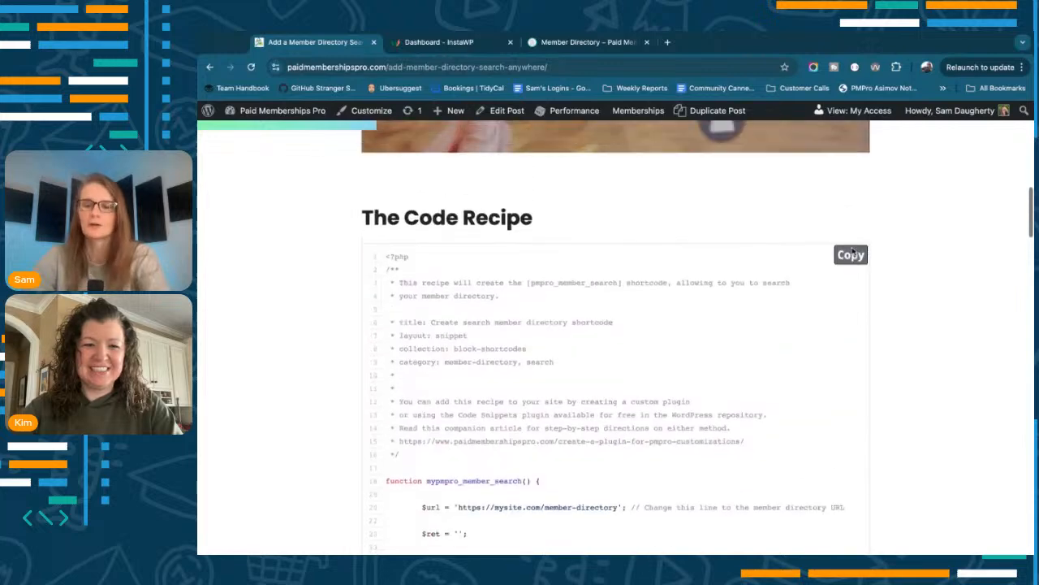
- Review the member directory search recipe, check the live Member Directory page, then land on the wp-admin Dashboard
scroll("up", 3)
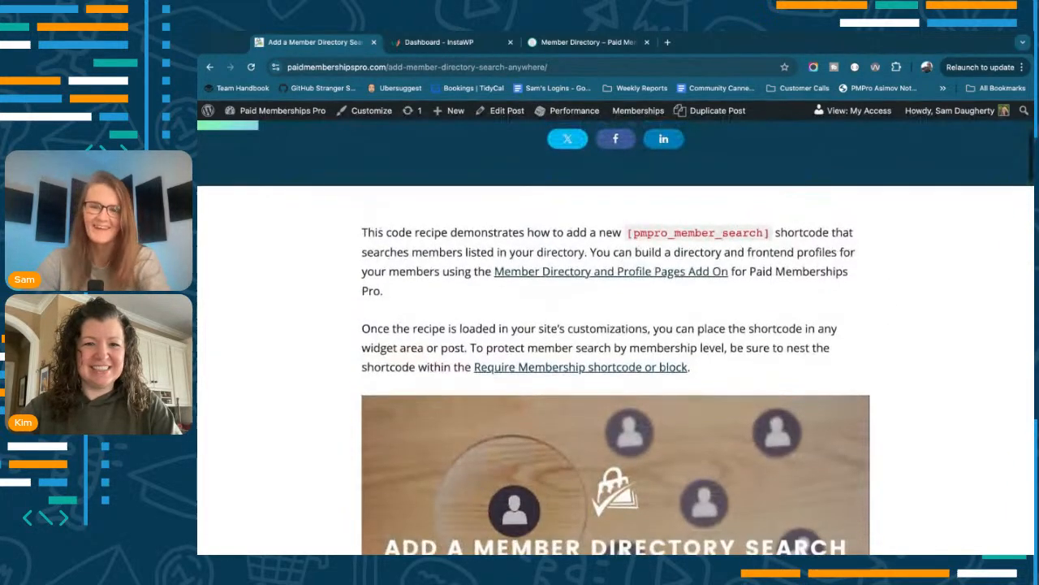
scroll("down", 3)
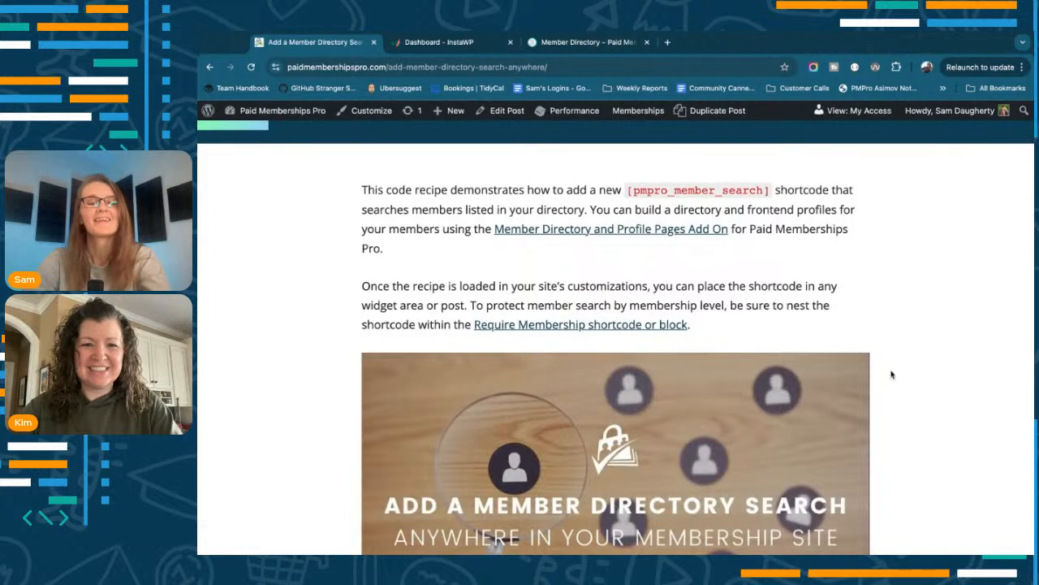
left_click(586, 42)
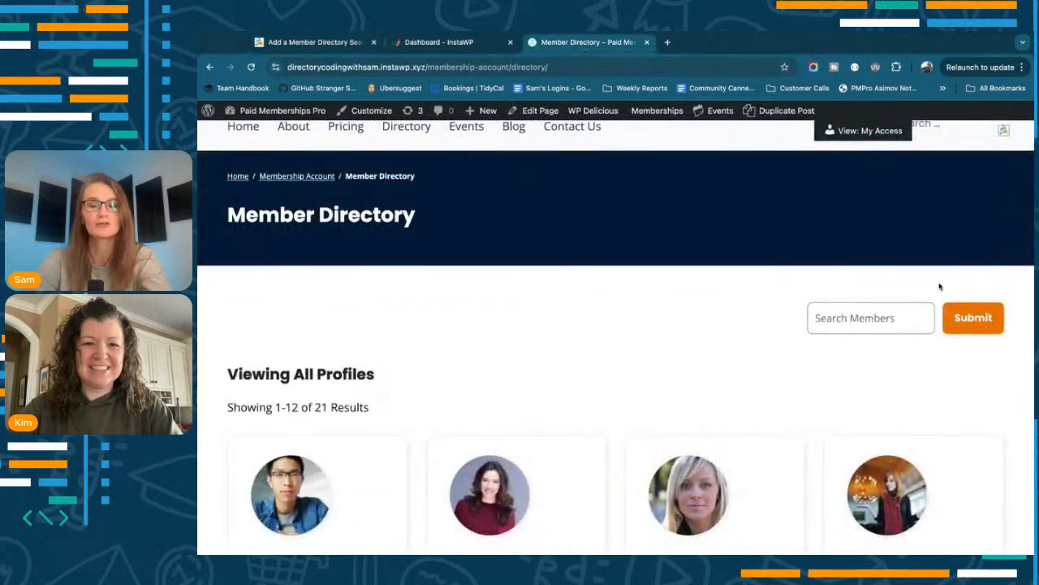
mouse_move(909, 354)
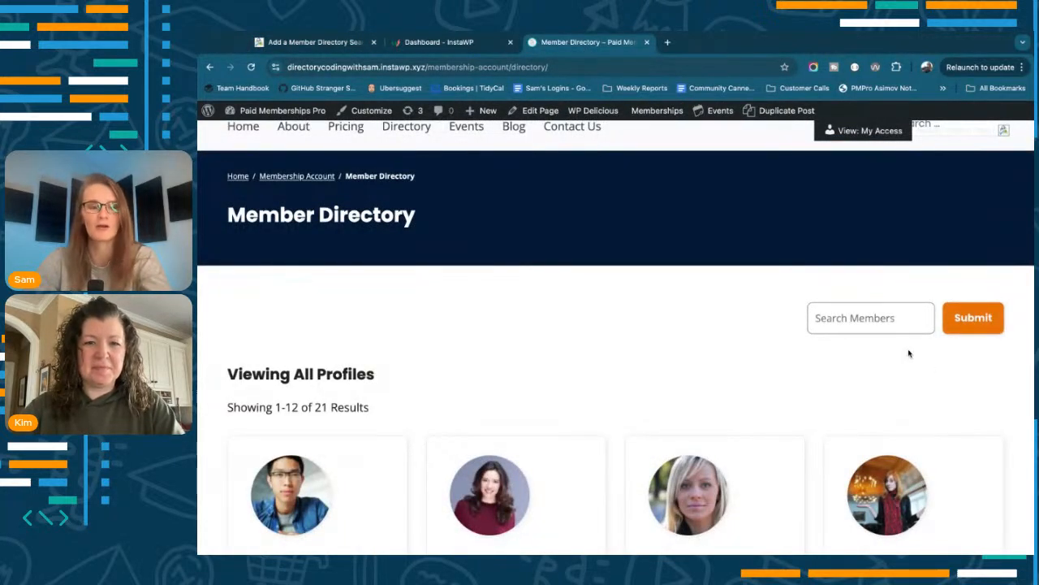
mouse_move(744, 292)
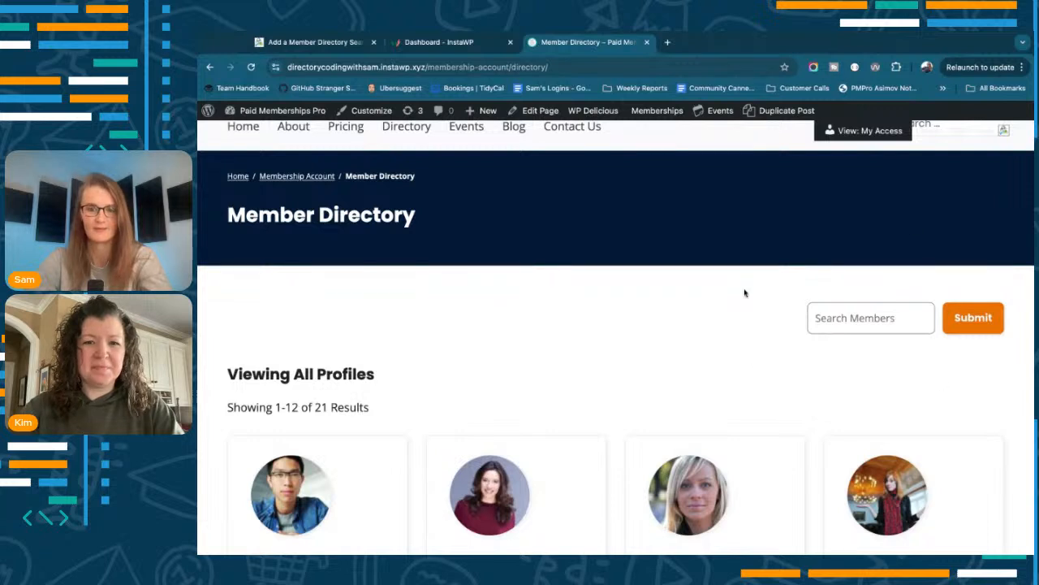
mouse_move(474, 201)
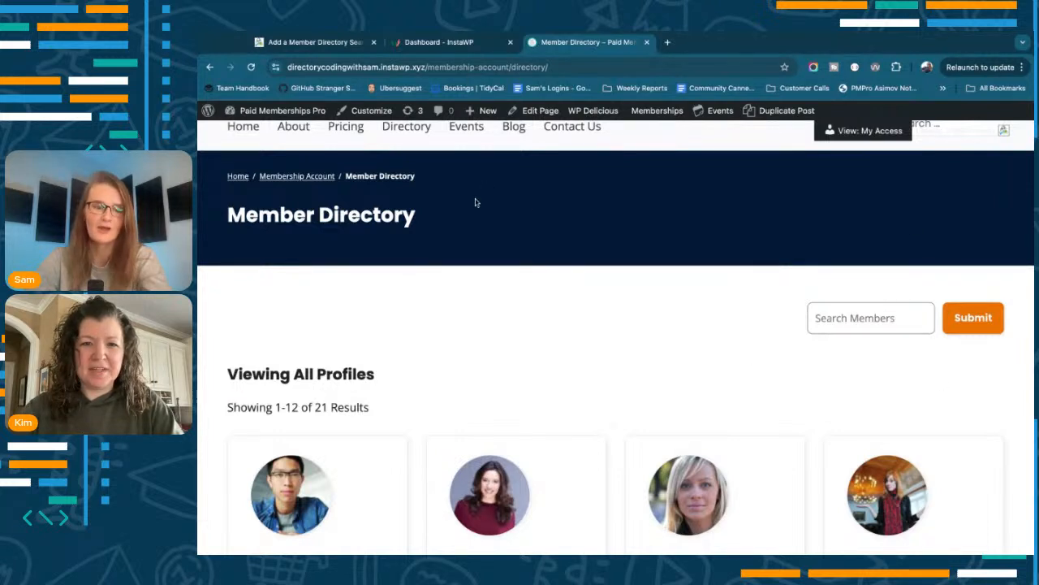
scroll("down", 3)
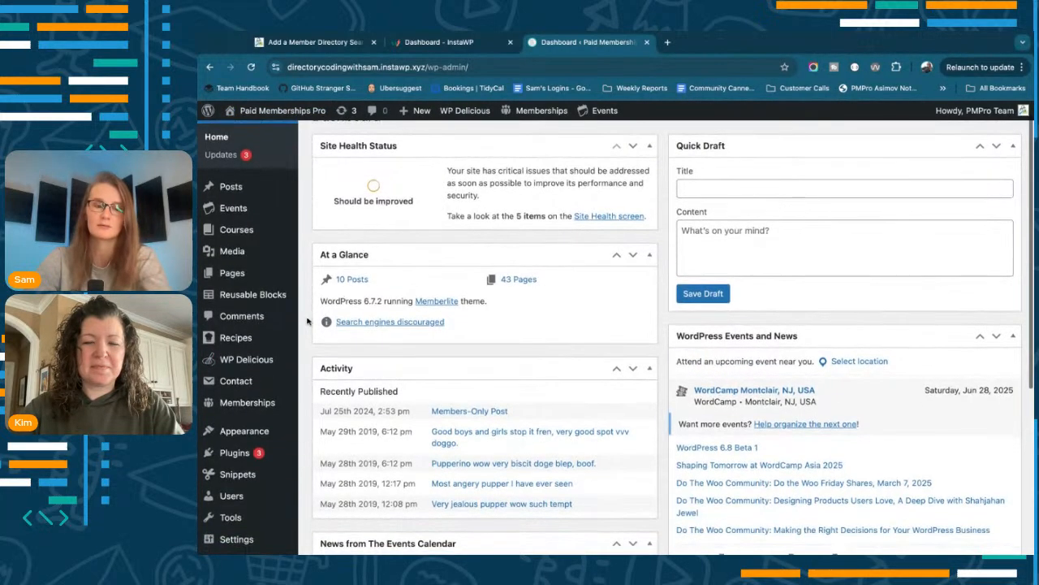
- Go to the Code Snippets list and start a blank new snippet
scroll("down", 3)
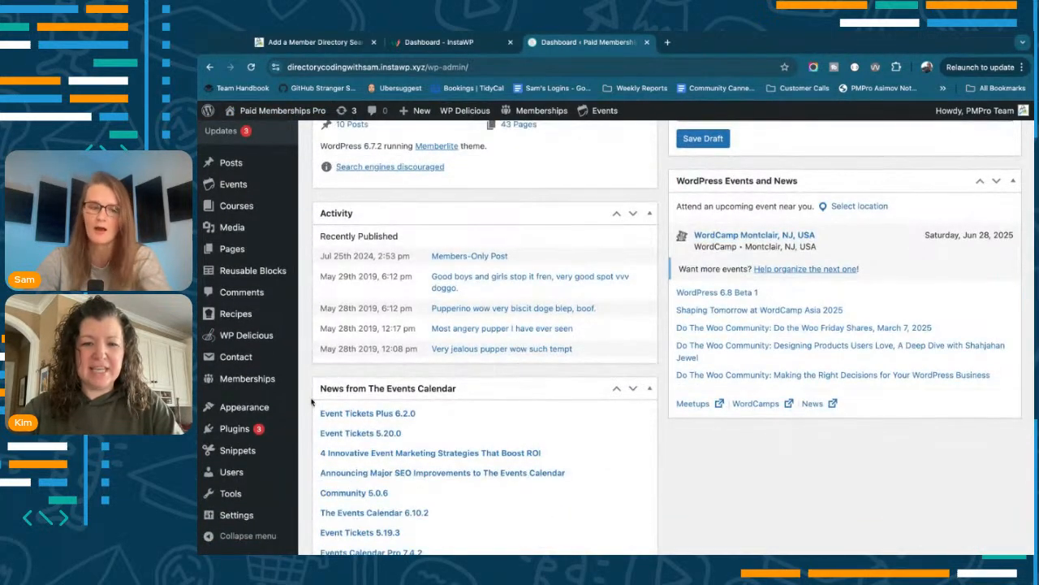
left_click(237, 455)
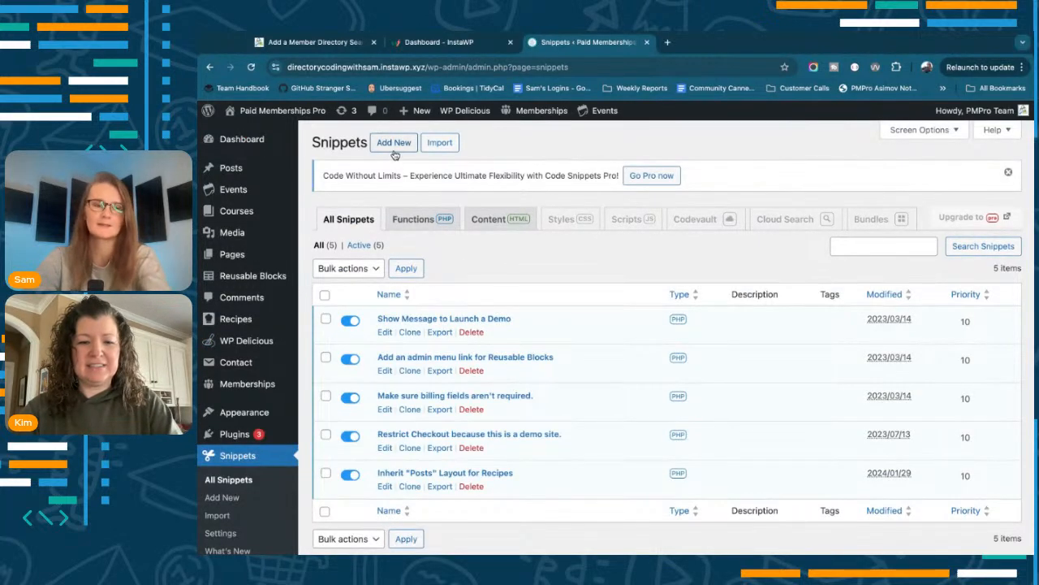
left_click(393, 143)
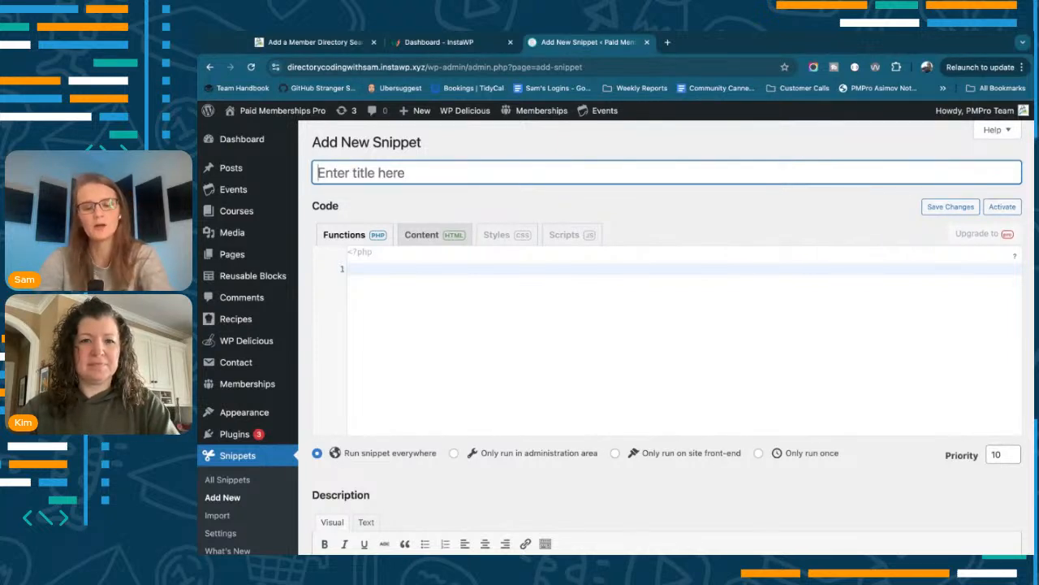
- Title the snippet 'Add Direc…', paste the pmpro_member_search recipe code, and return to the recipe's setup notes
type("A")
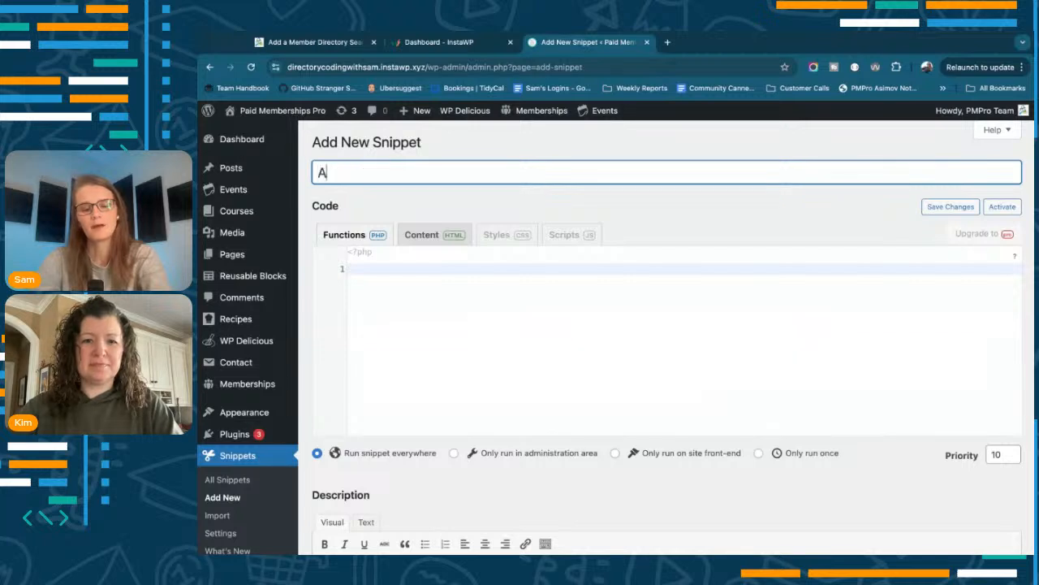
type("dd Direc")
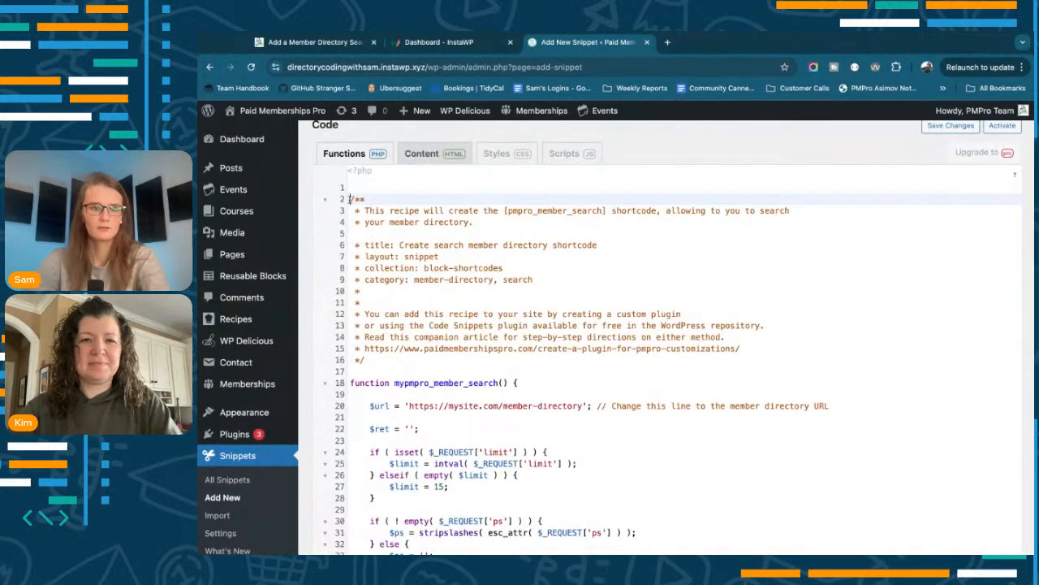
scroll("down", 3)
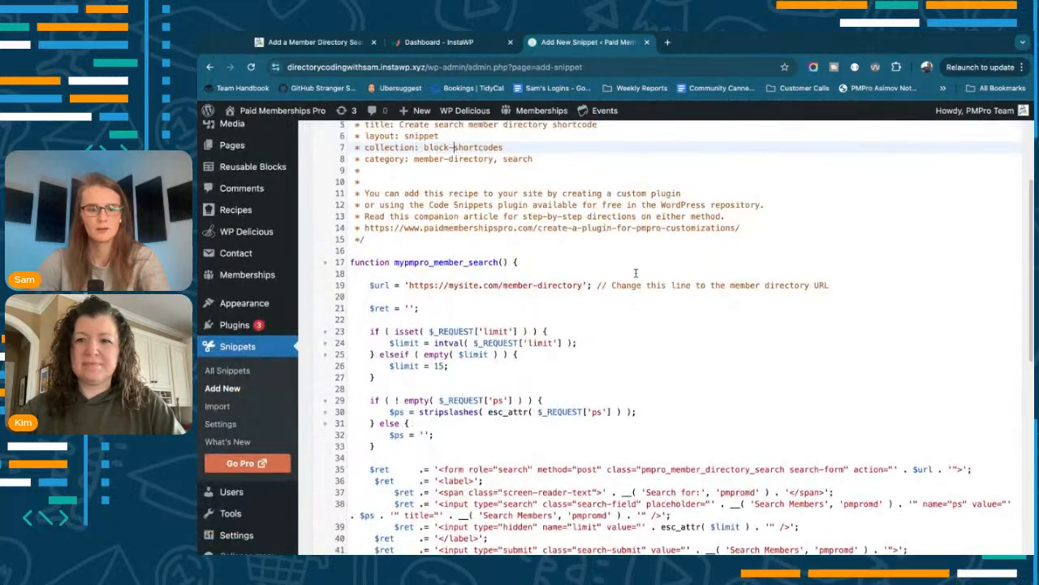
scroll("down", 3)
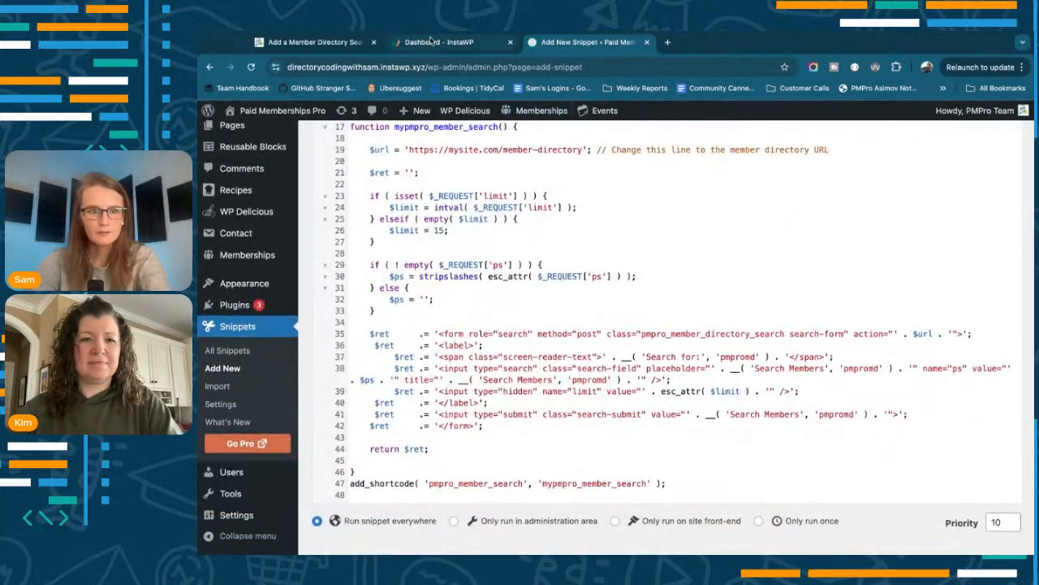
left_click(312, 42)
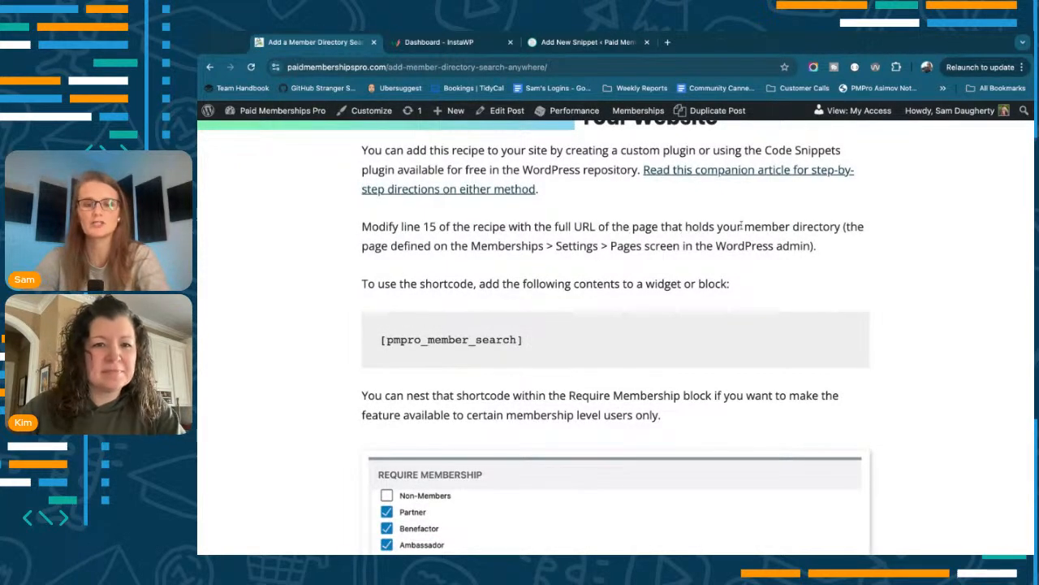
- Grab the Member Directory page's URL from the address bar for use in the snippet
left_click(588, 42)
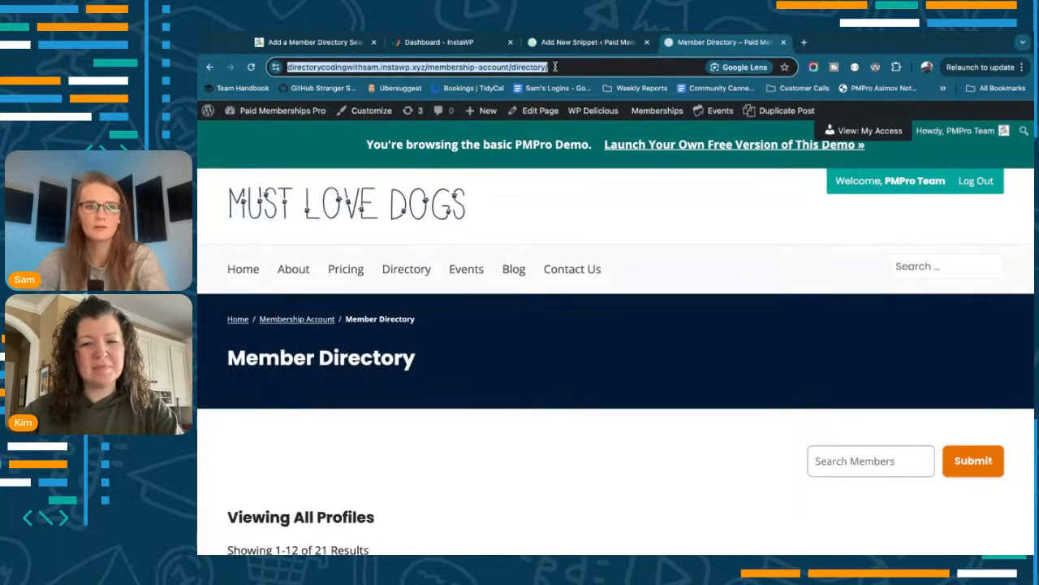
left_click(584, 43)
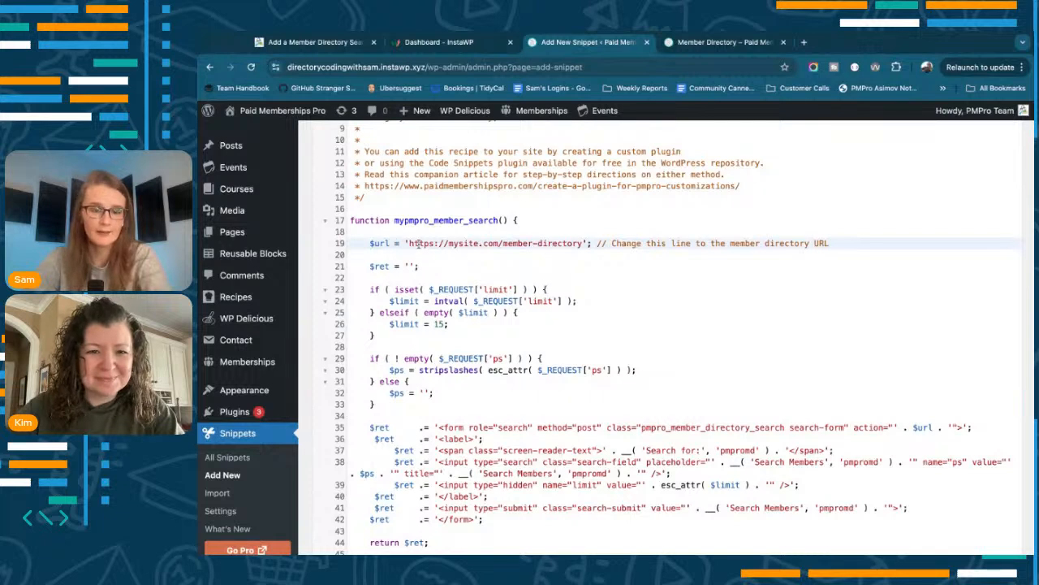
double_click(495, 244)
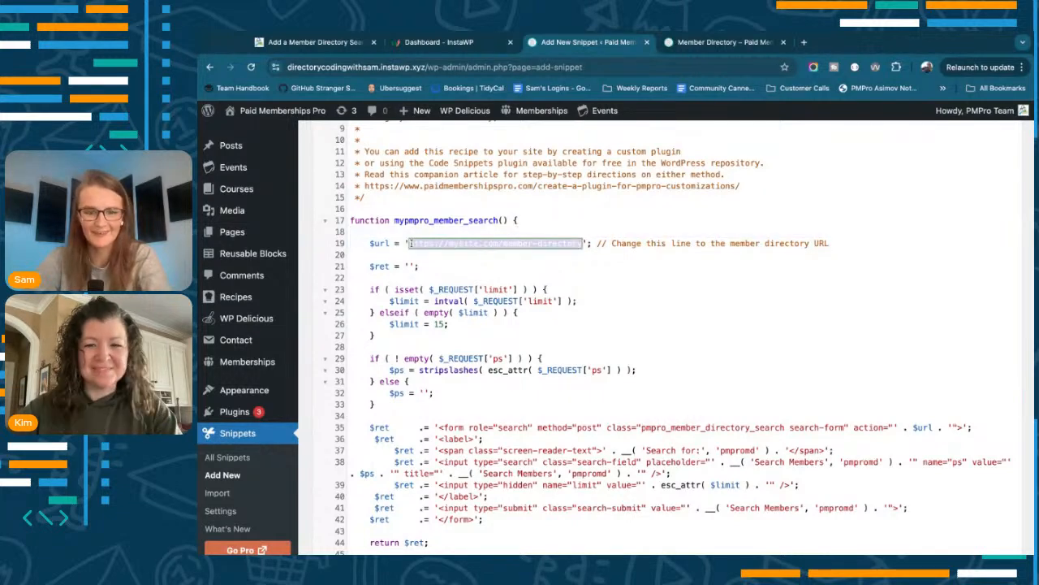
type("https://directorycodingwithsam.instawp.xyz/membership-account/directory/")
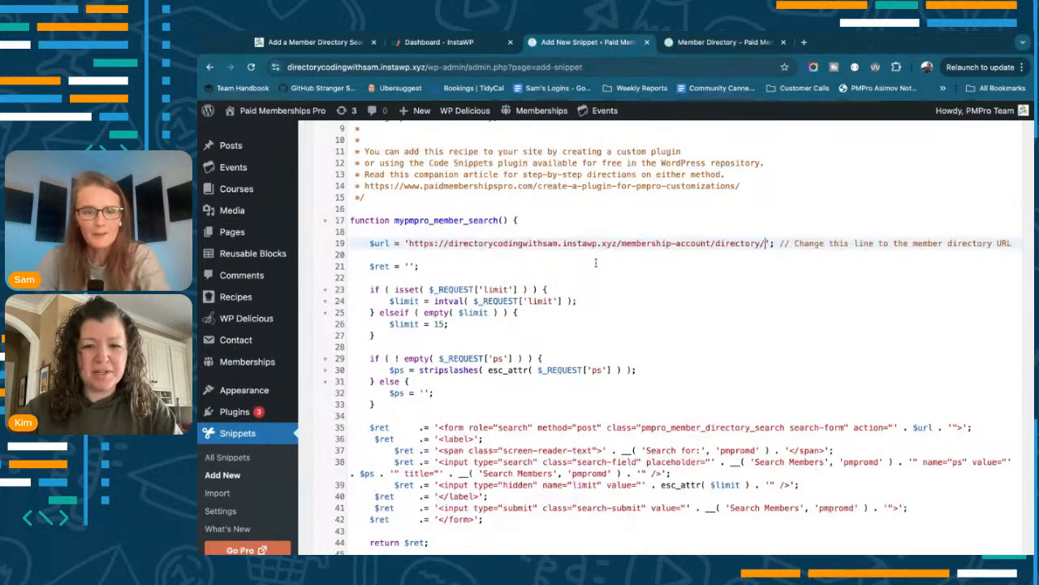
scroll("down", 3)
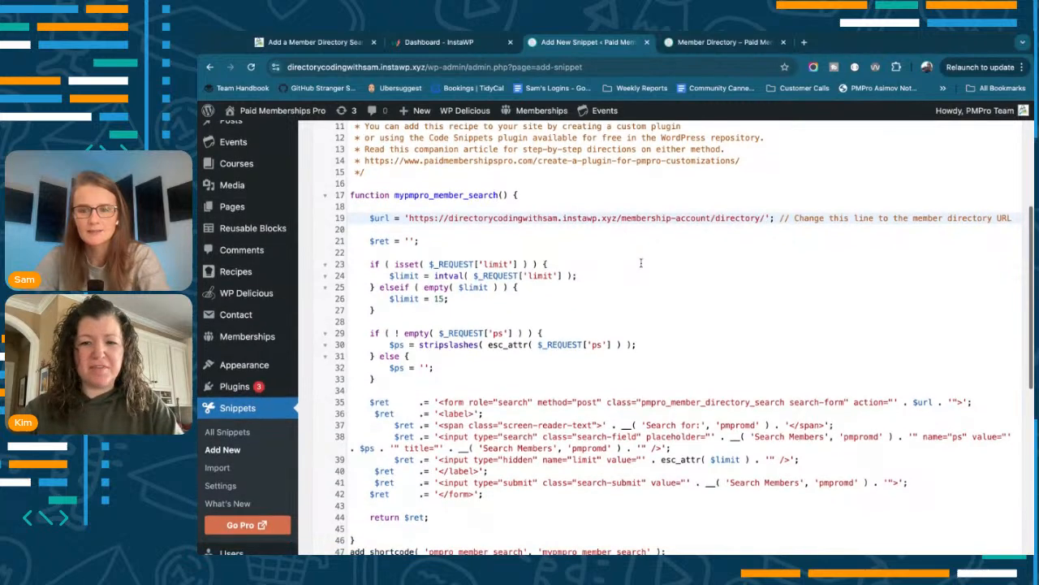
scroll("down", 3)
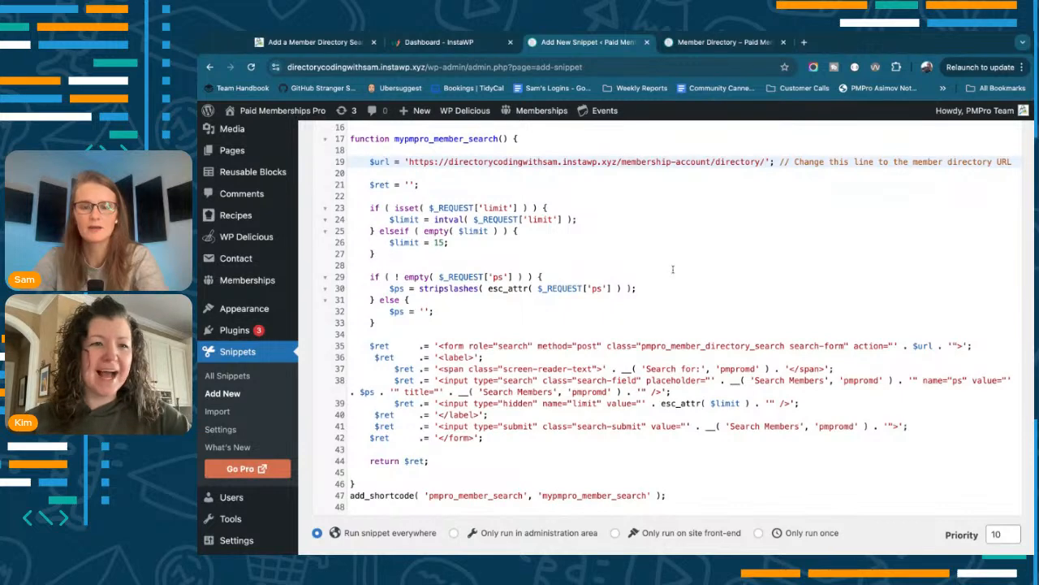
scroll("down", 3)
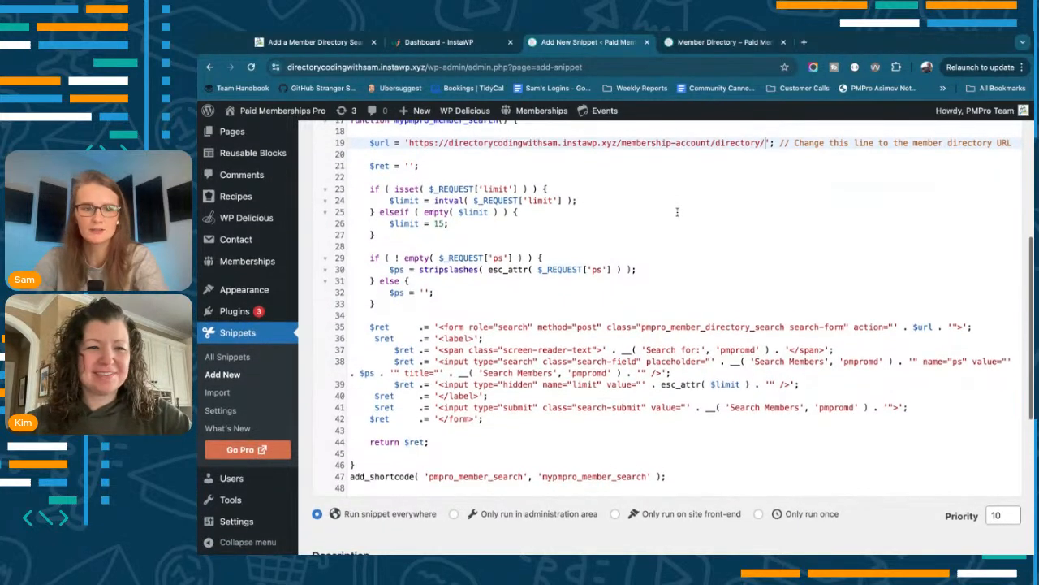
scroll("down", 3)
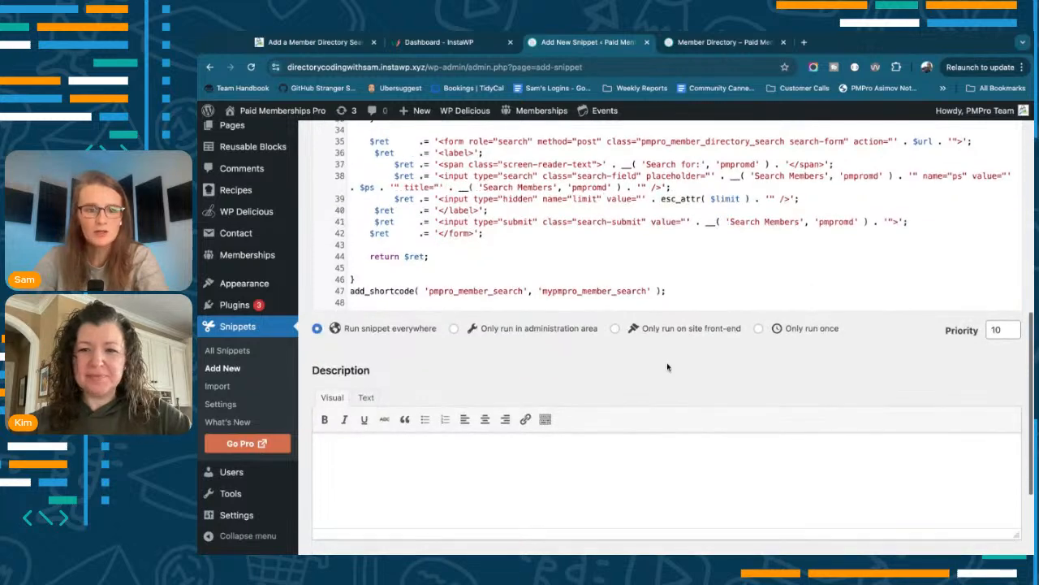
scroll("down", 3)
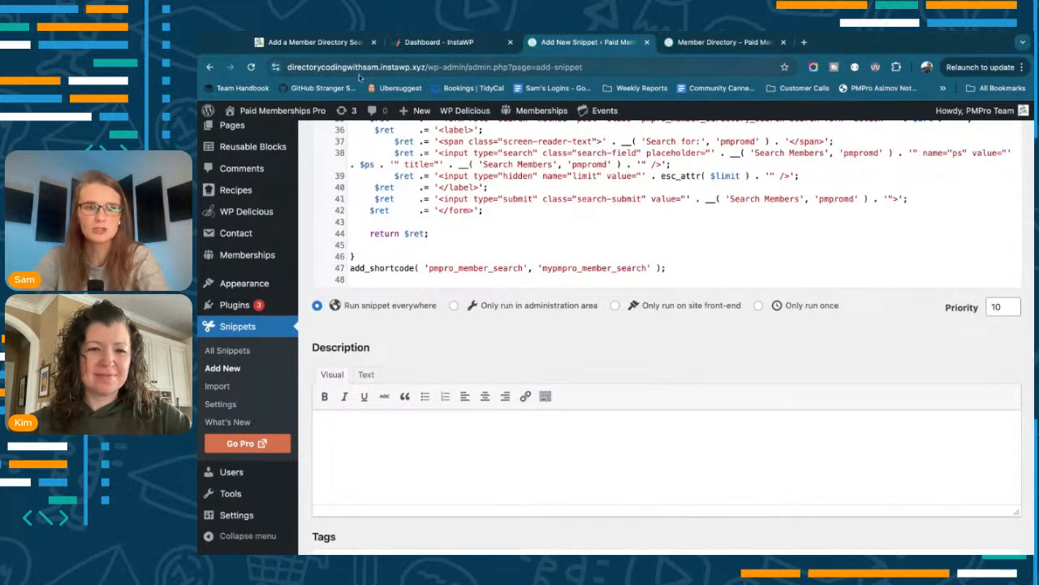
left_click(312, 42)
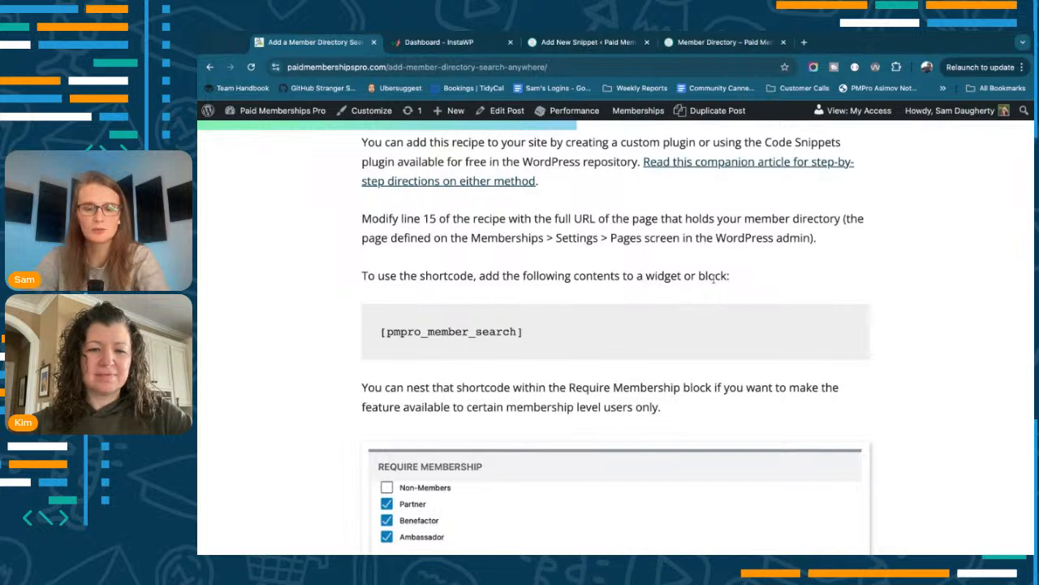
- Copy the [pmpro_member_search] shortcode from the recipe and bring up the demo site's All Posts list
double_click(451, 332)
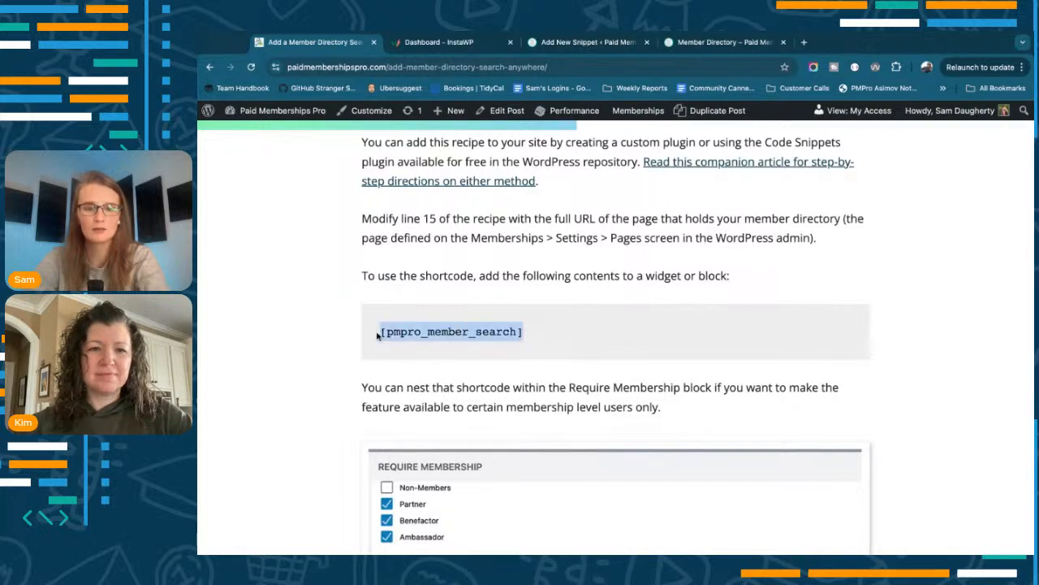
scroll("down", 3)
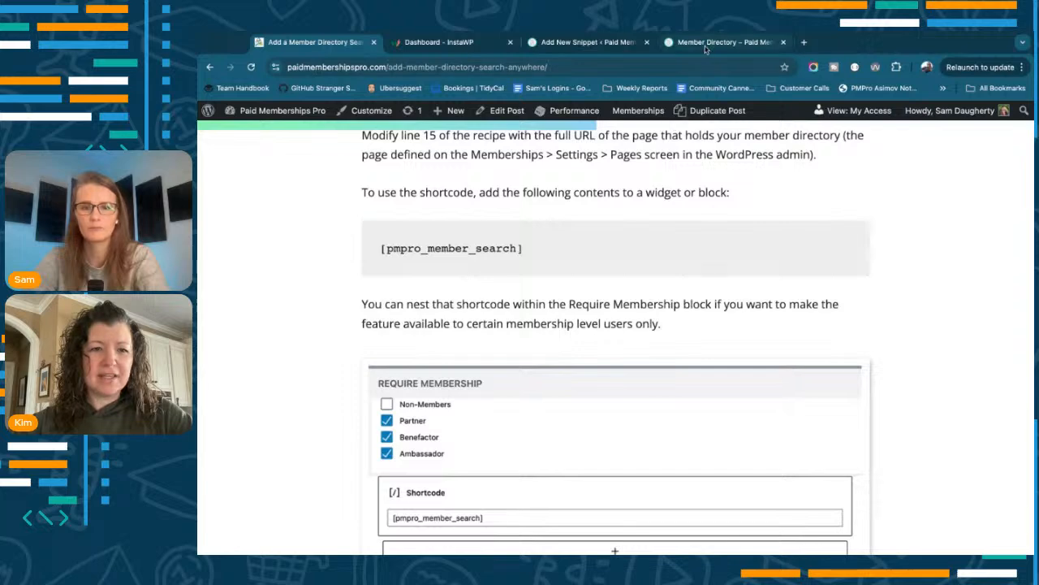
left_click(585, 42)
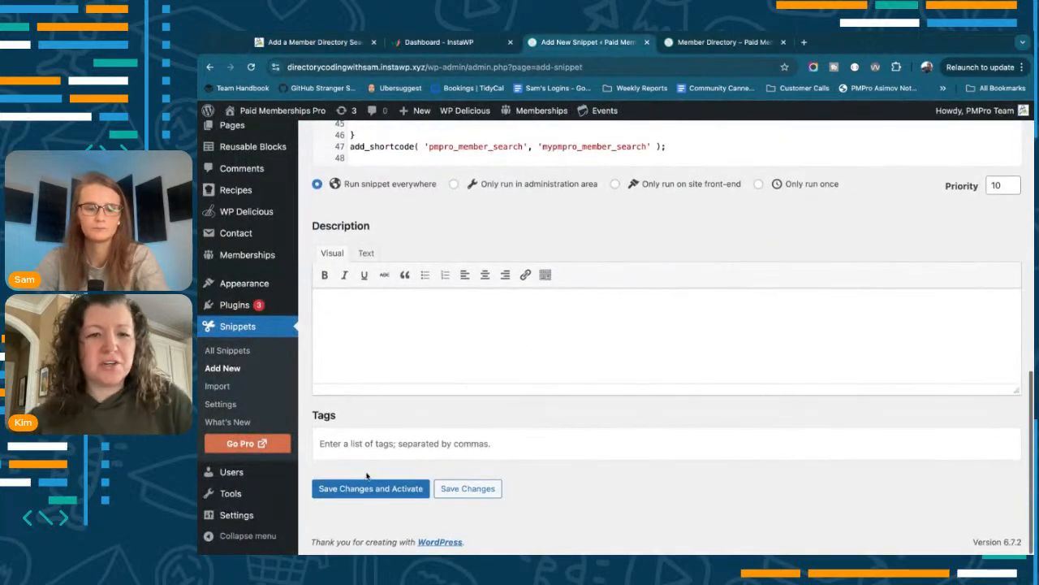
left_click(370, 487)
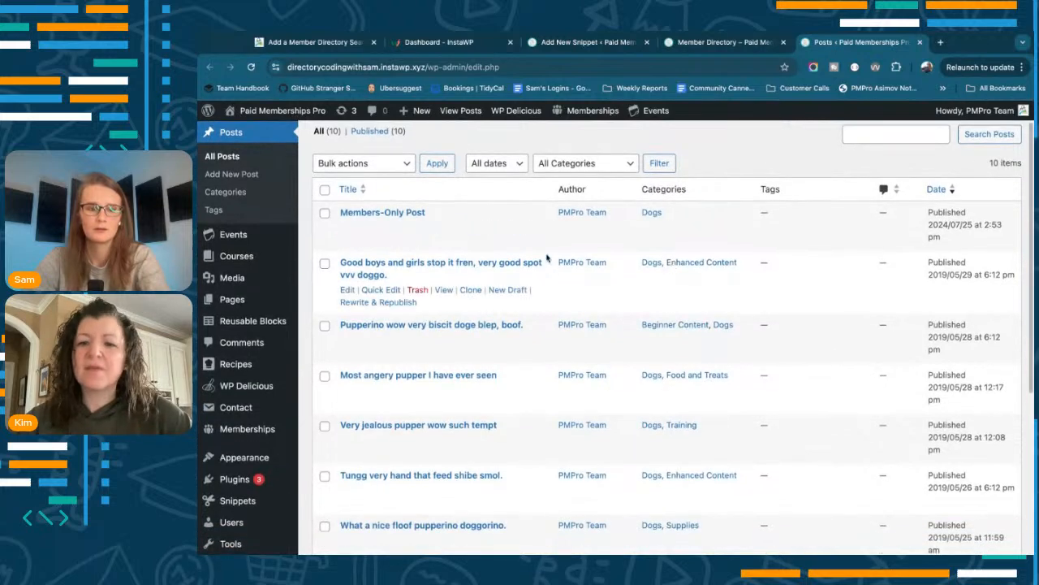
- Edit Members-Only Post, start a Shortcode block, and fetch the pmpro_member_search shortcode from the docs
left_click(347, 228)
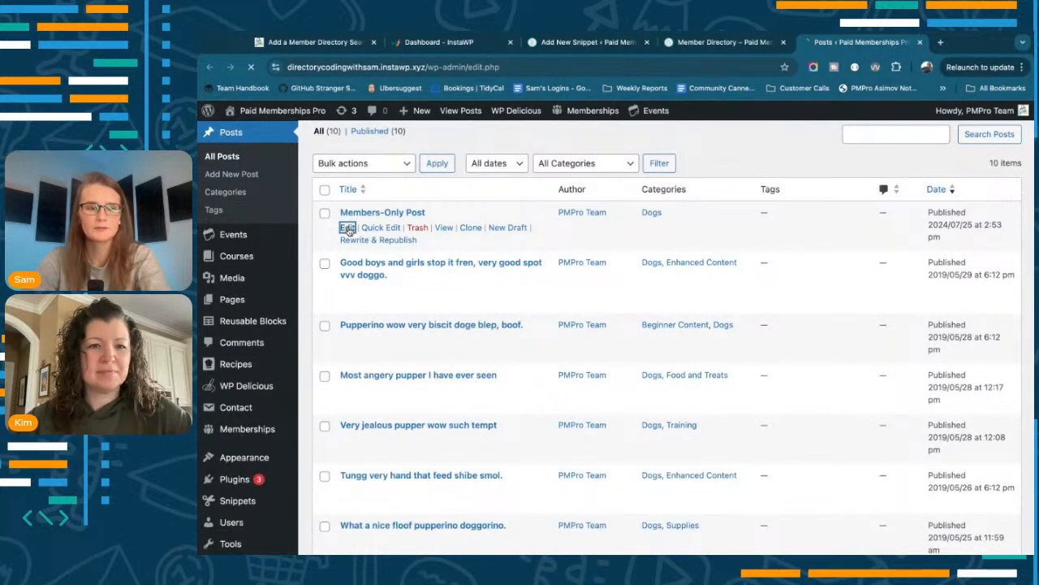
left_click(347, 228)
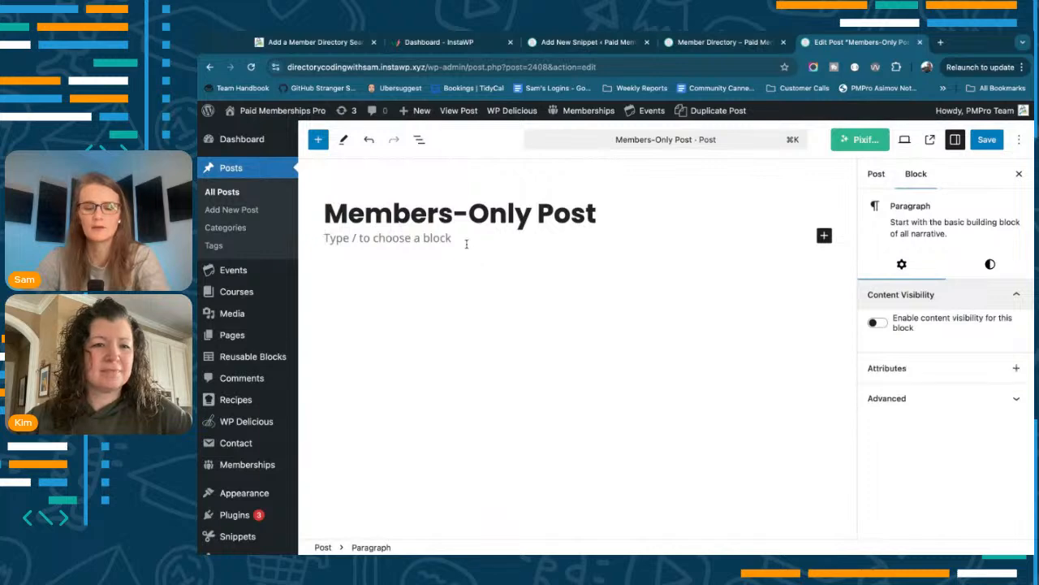
type("/sho")
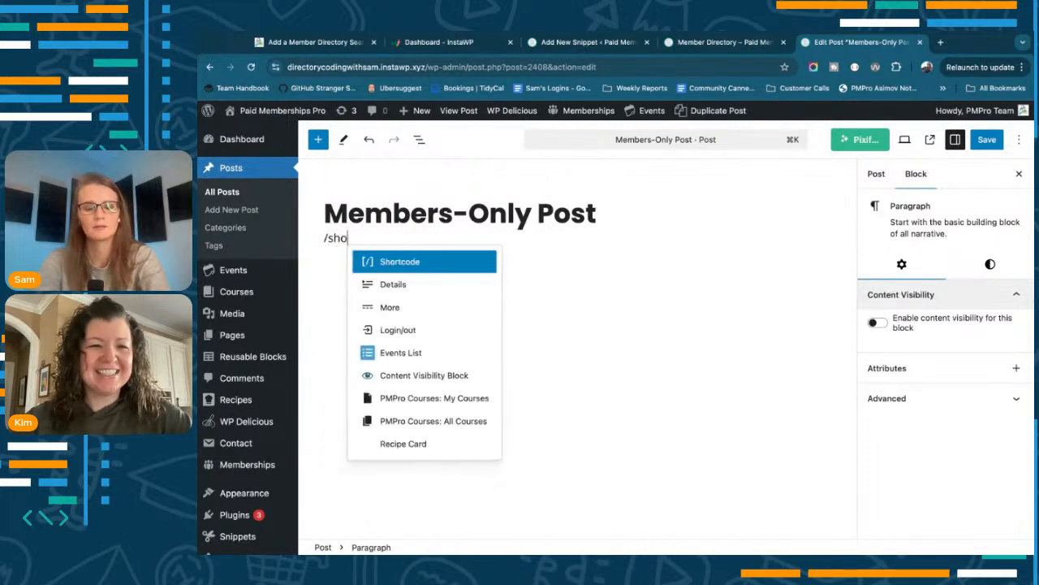
left_click(312, 42)
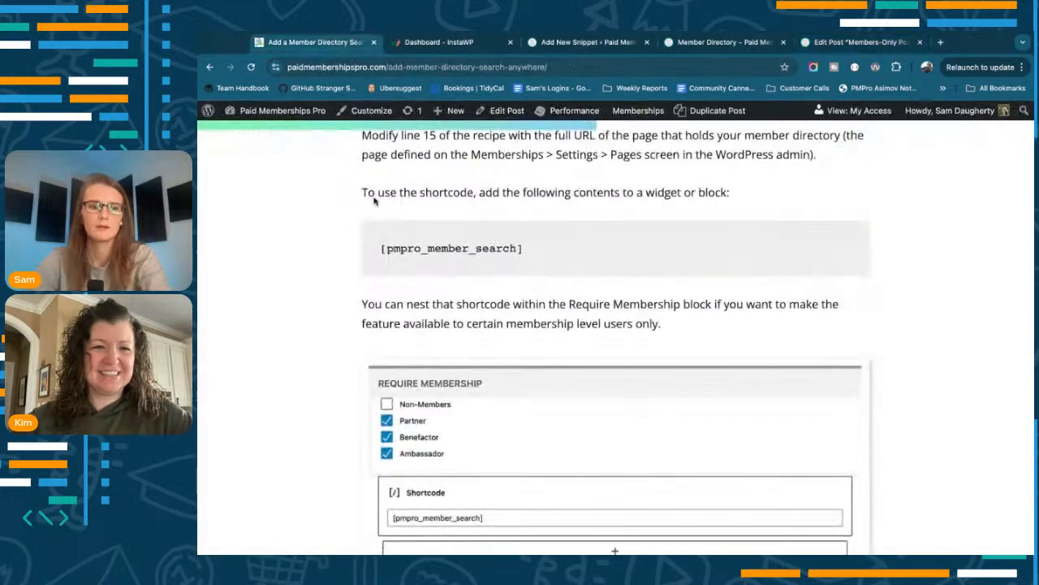
double_click(451, 247)
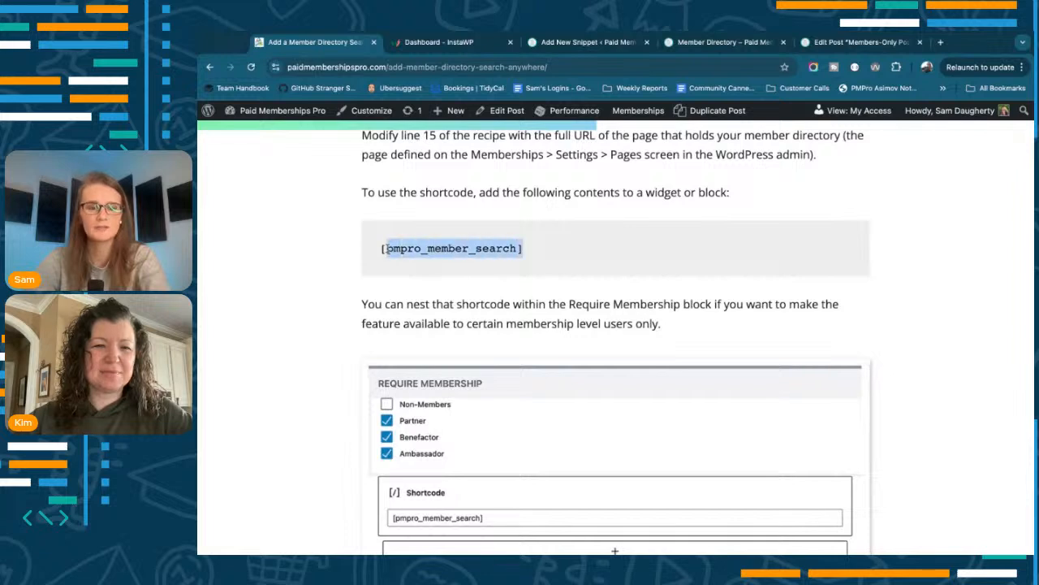
left_click(861, 43)
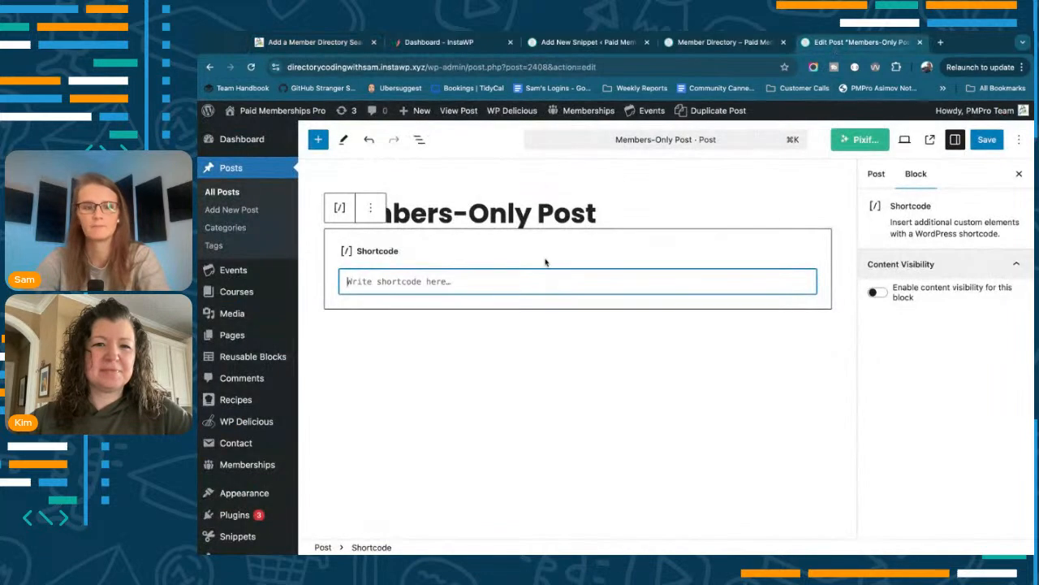
- Enter [pmpro_member_search] in the block, save the post, and view its member search form live
type("pmpro_member_search")
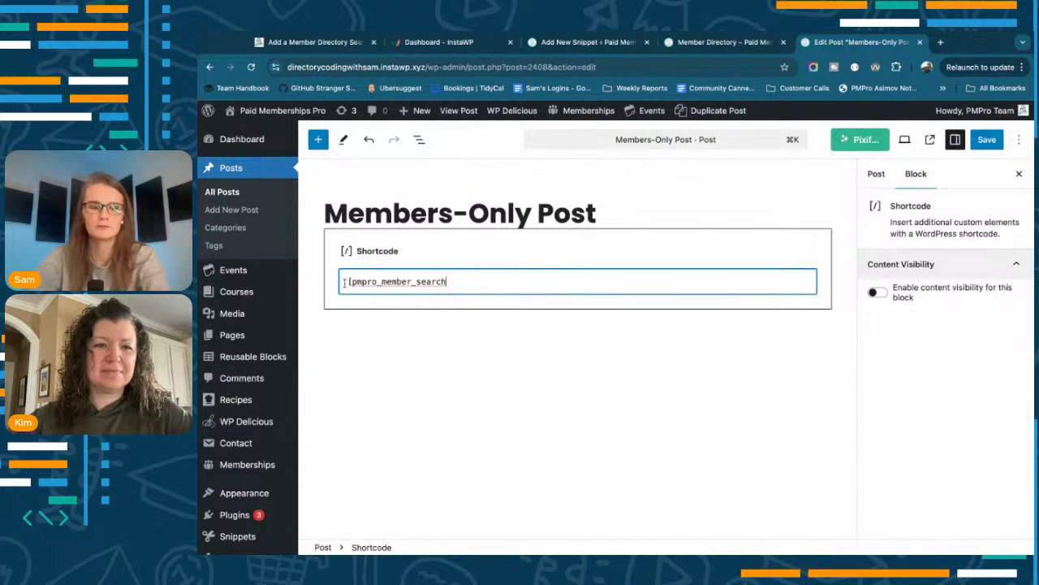
key("enter")
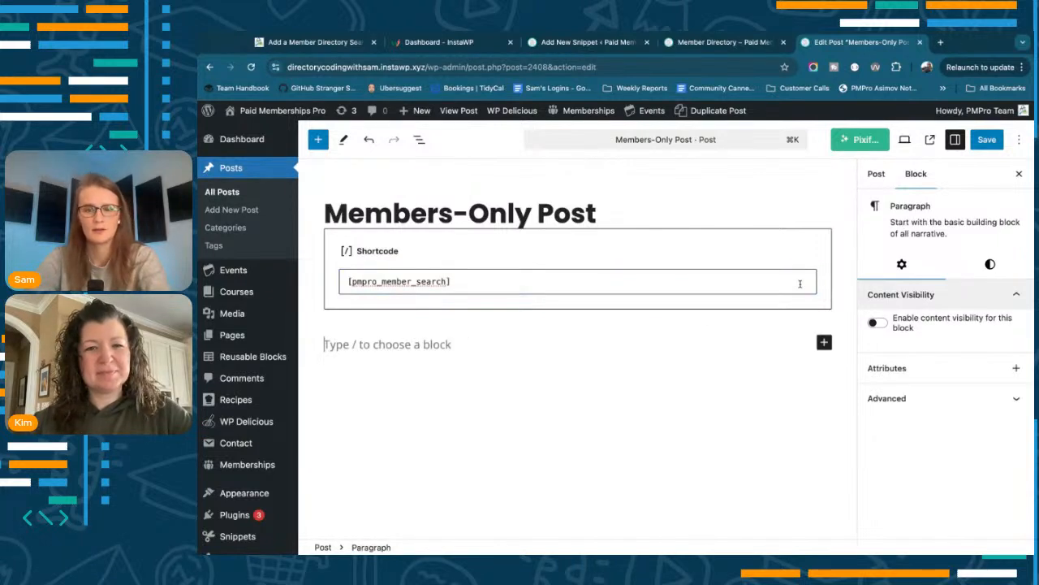
left_click(987, 140)
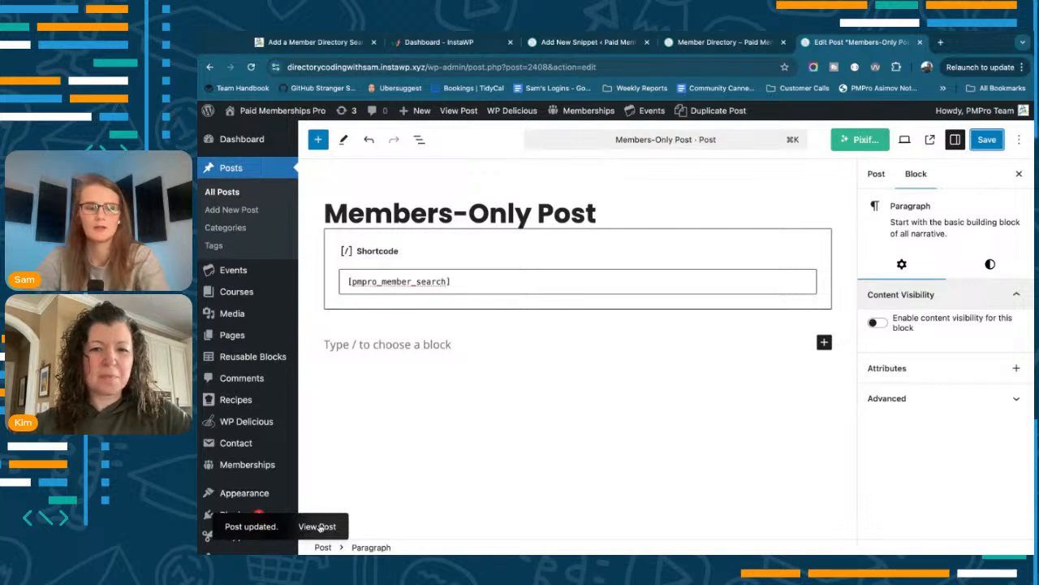
left_click(317, 526)
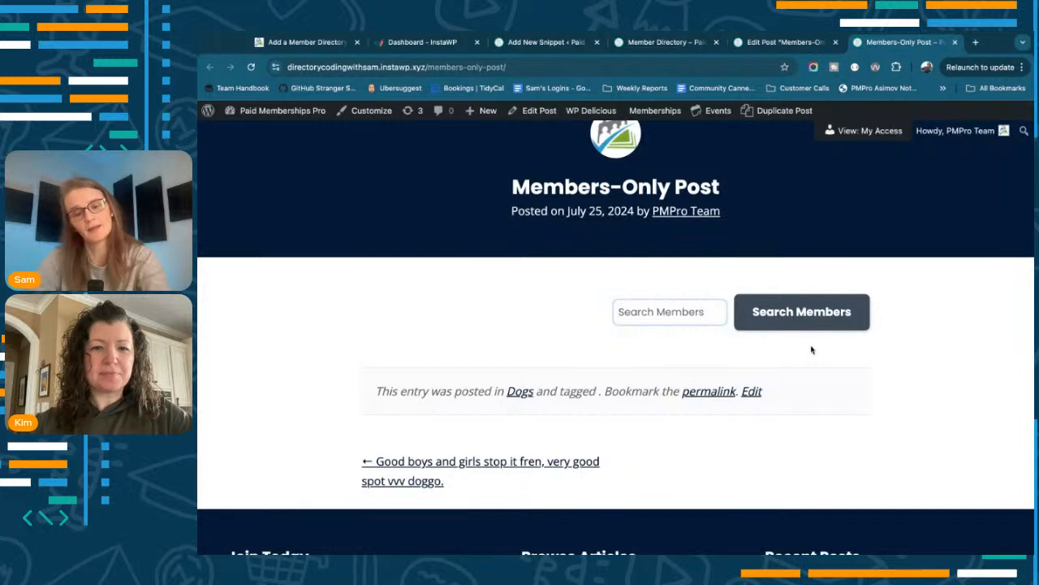
- Search members for 'delores' and see one matching Member Directory profile, then return to the snippet editor
scroll("down", 3)
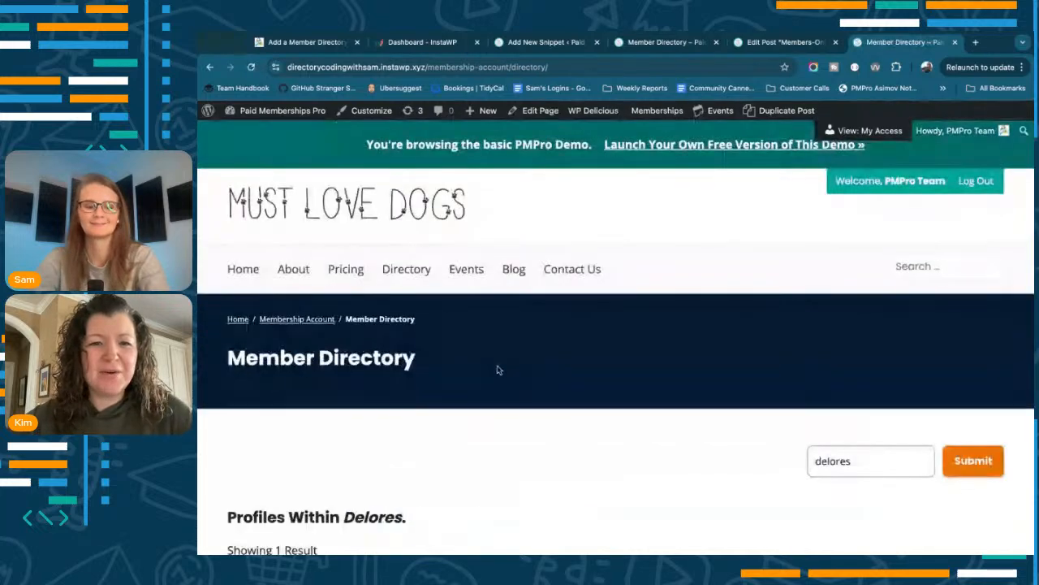
scroll("down", 3)
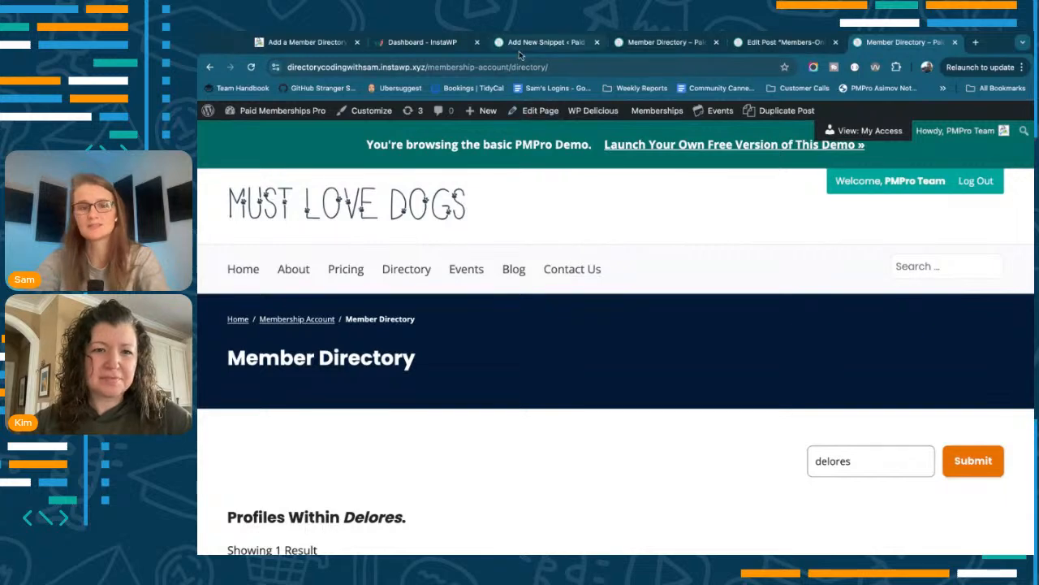
left_click(545, 42)
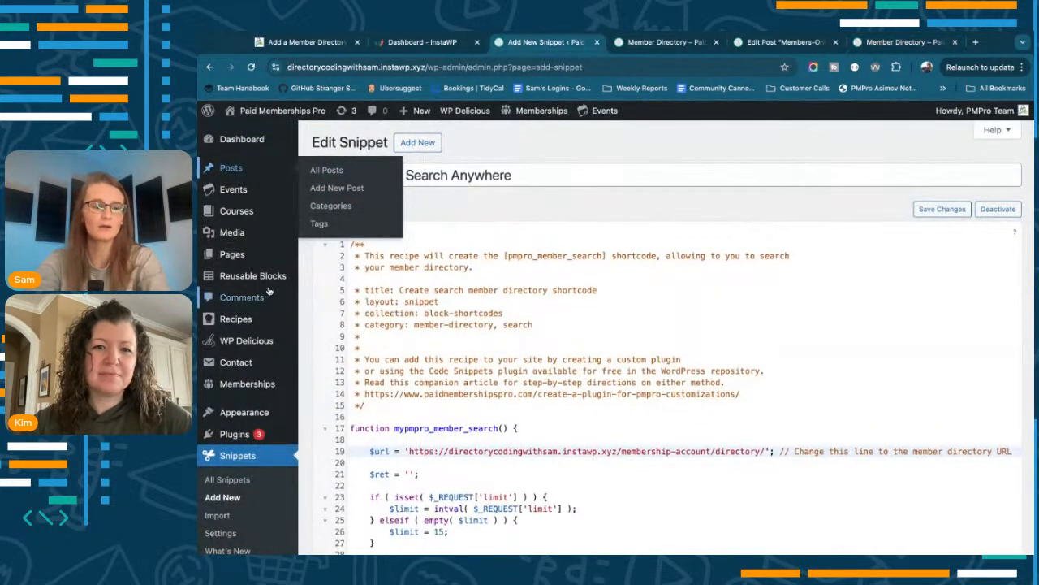
- Deactivate the Add Directory Search Anywhere snippet in All Snippets, then go to the Member Directory docs
left_click(227, 479)
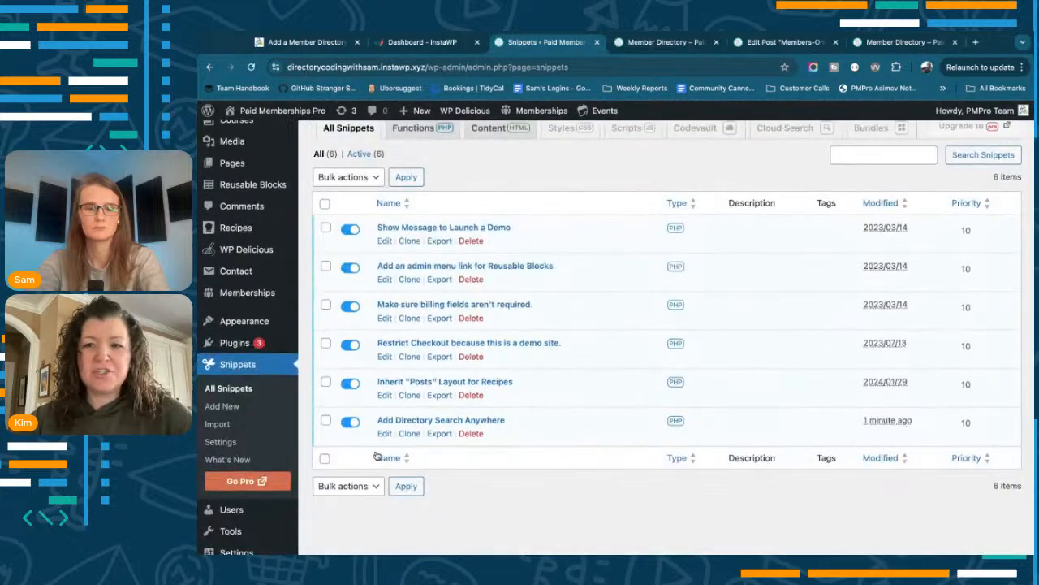
left_click(351, 421)
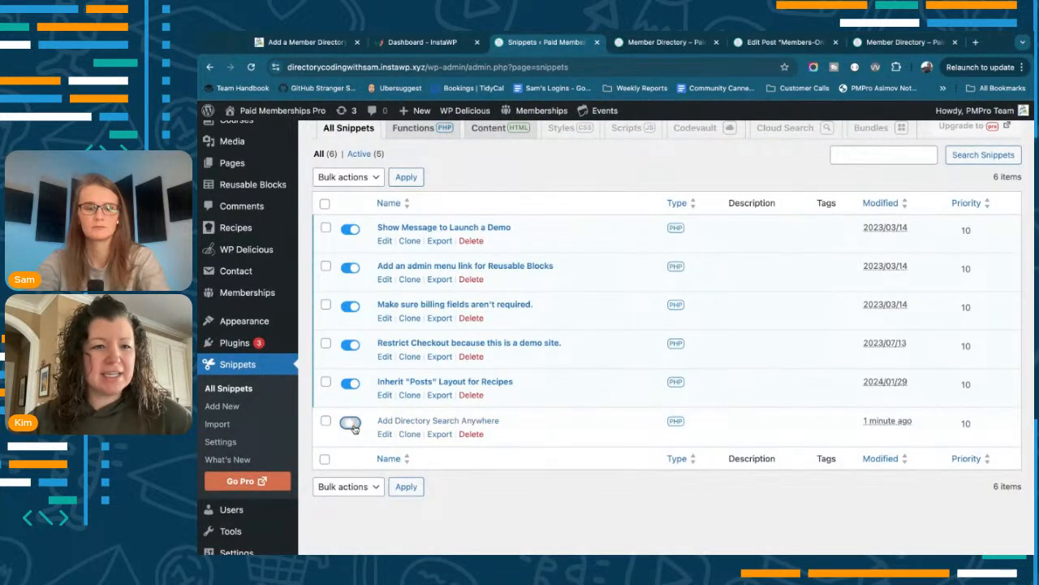
left_click(350, 422)
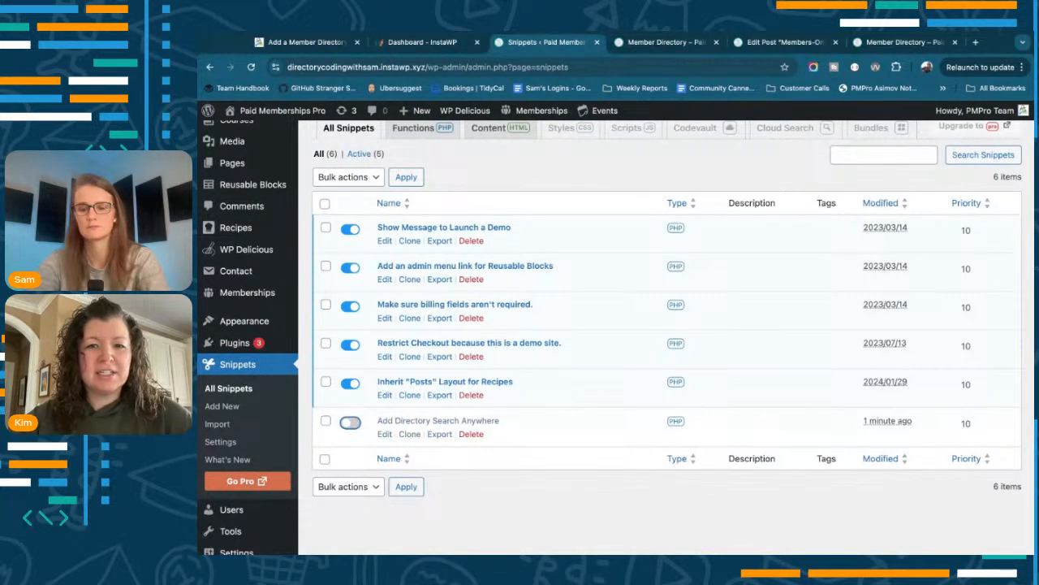
left_click(351, 423)
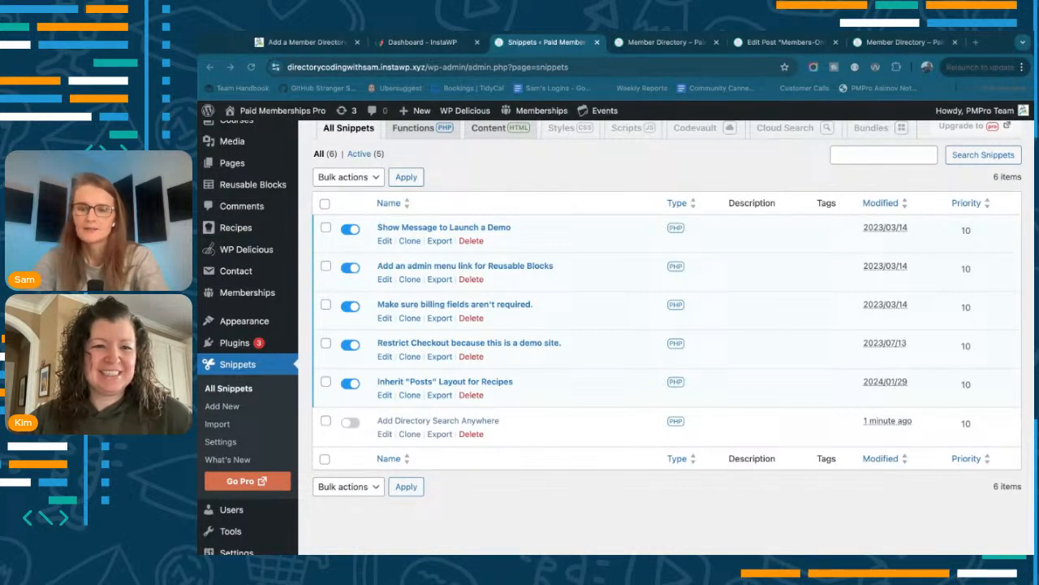
left_click(975, 42)
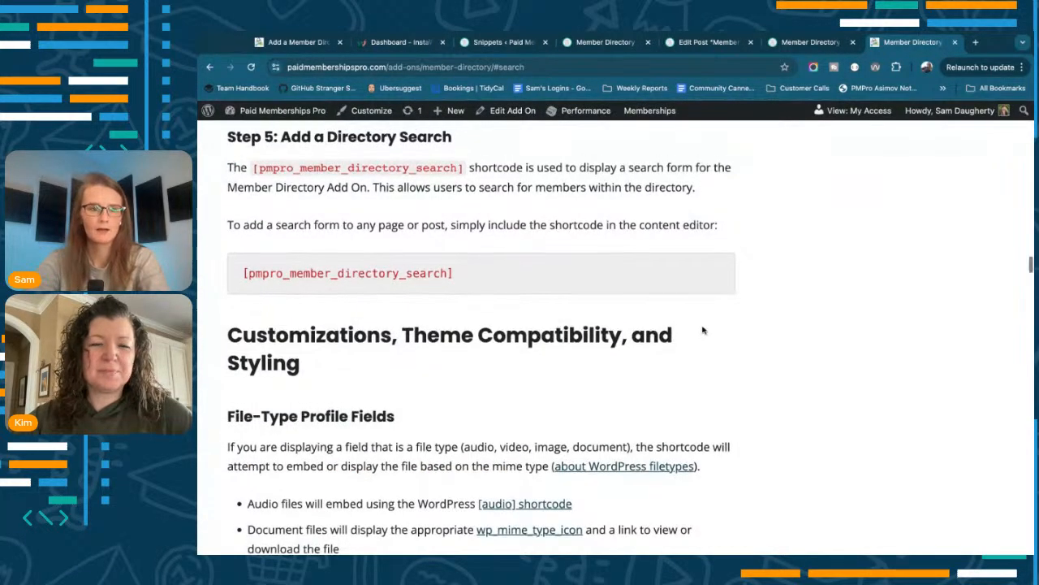
- Select the [pmpro_member_directory_search] shortcode in Step 5 of the docs to use in the post instead
scroll("down", 3)
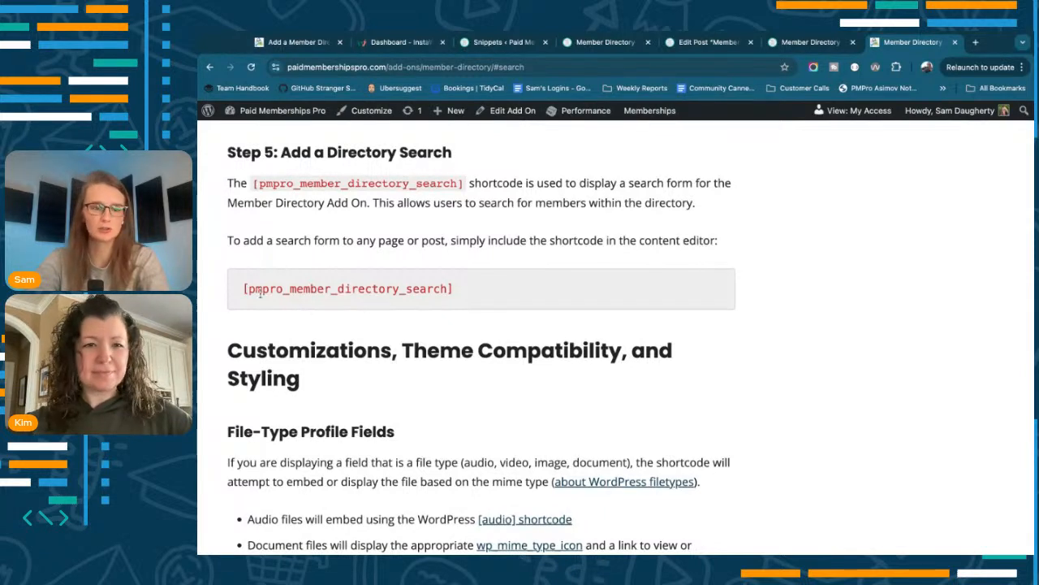
double_click(347, 289)
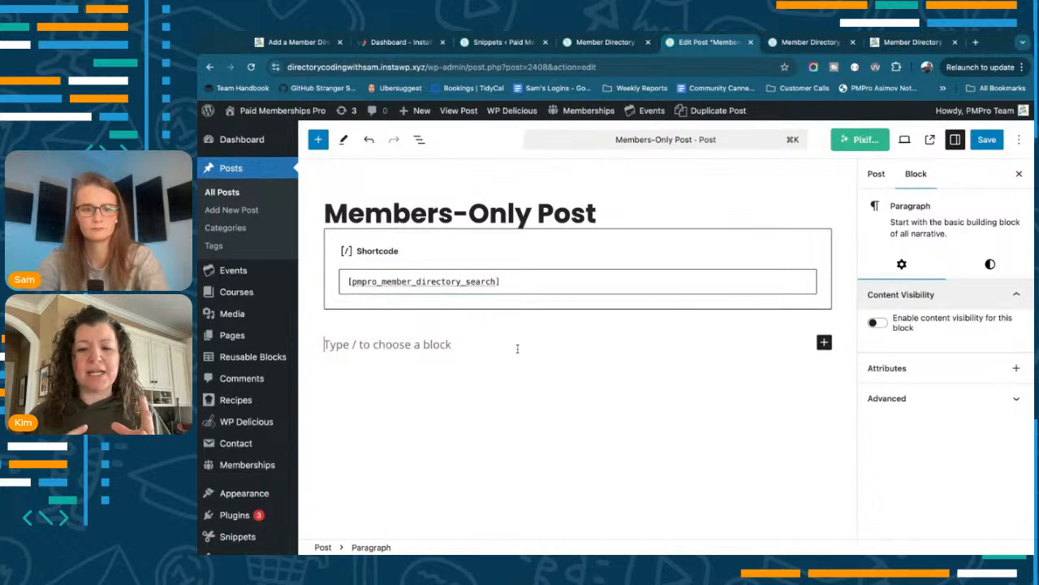
- Save the post with the pmpro_member_directory_search shortcode and view its Search Members form
left_click(987, 139)
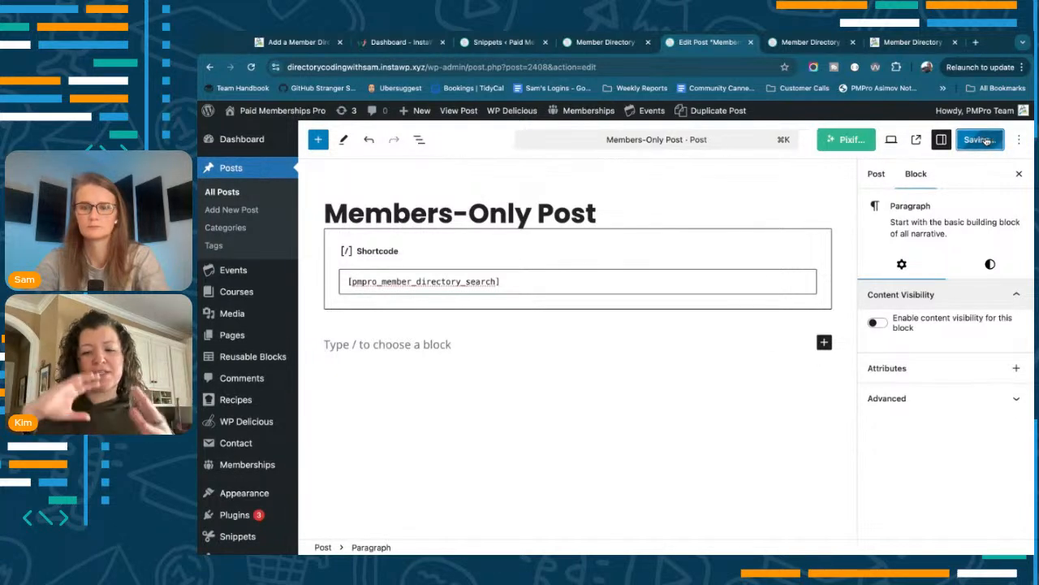
left_click(981, 140)
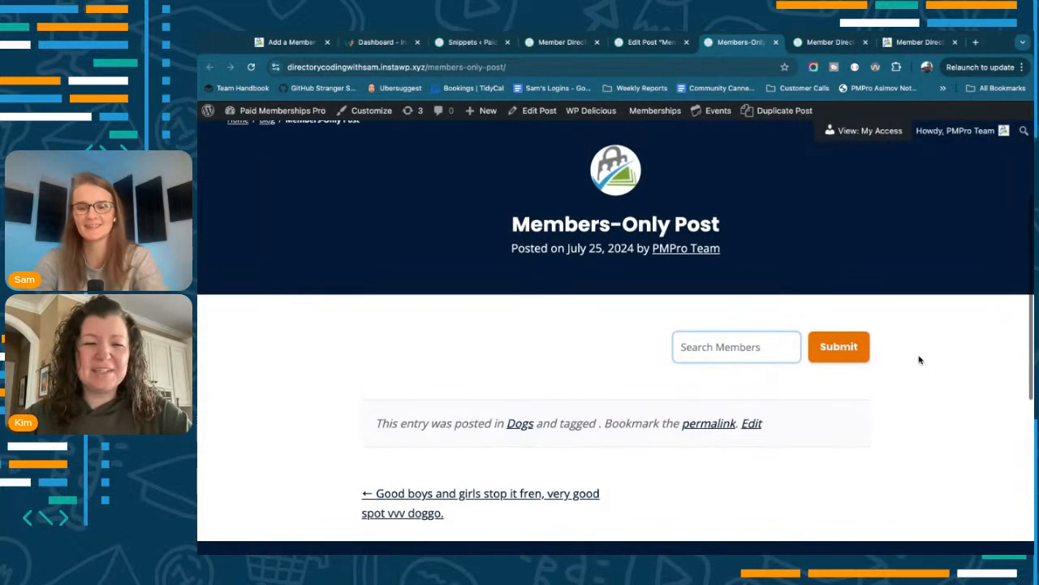
scroll("down", 3)
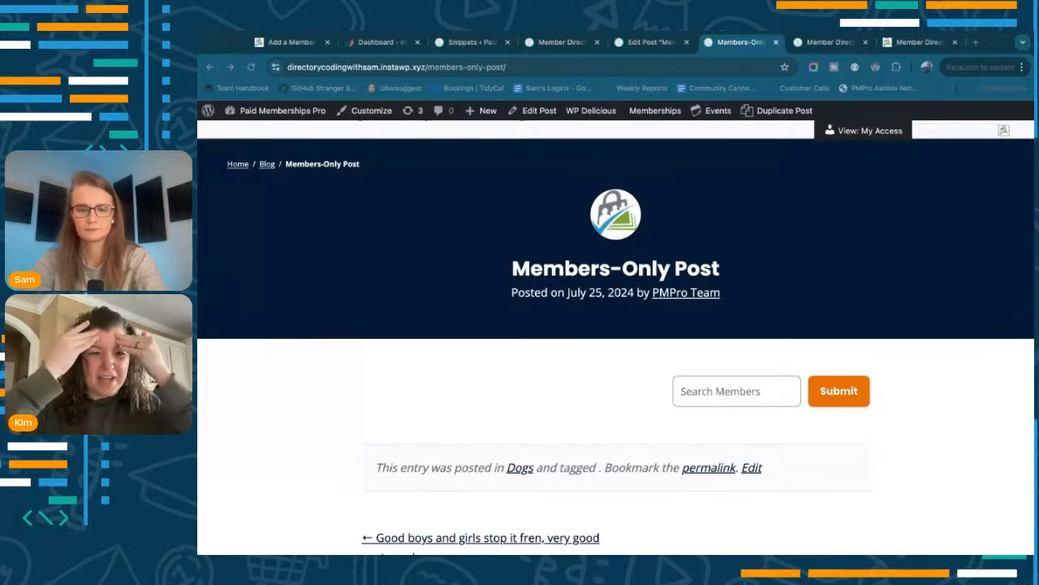
- Search members for 'delores' from the post's Search Members form
left_click(561, 42)
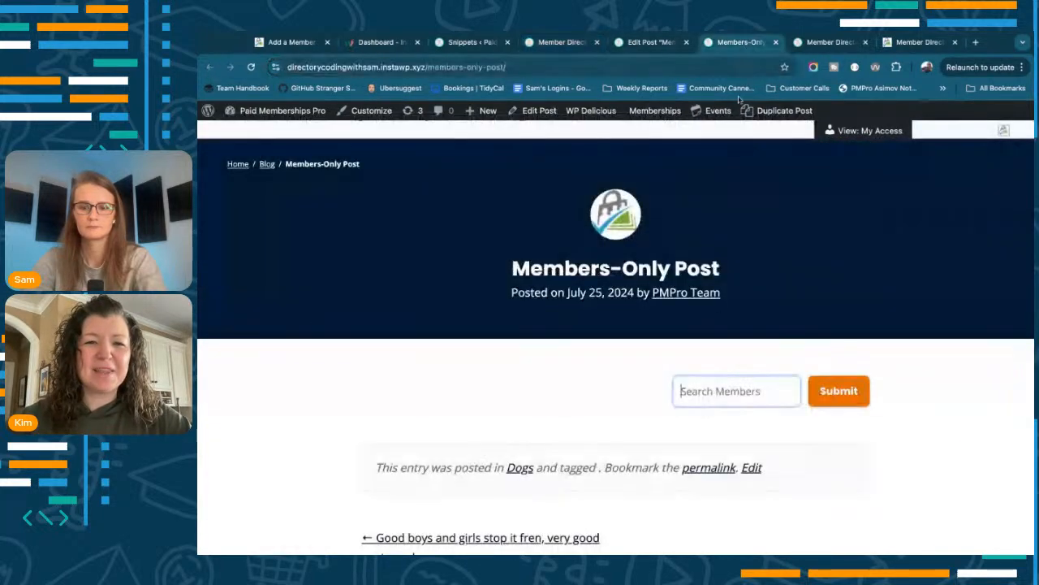
type("delores")
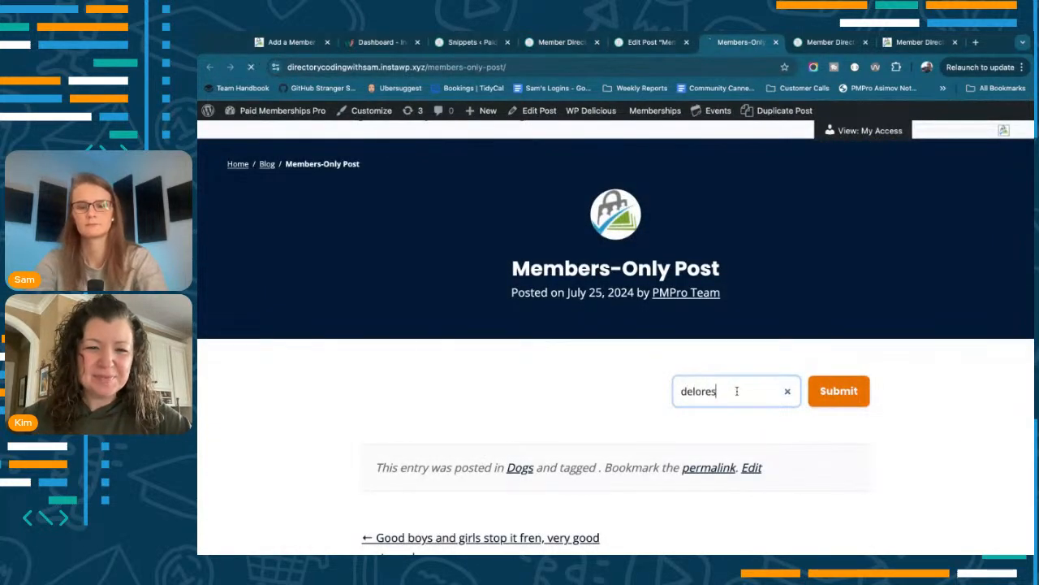
left_click(838, 389)
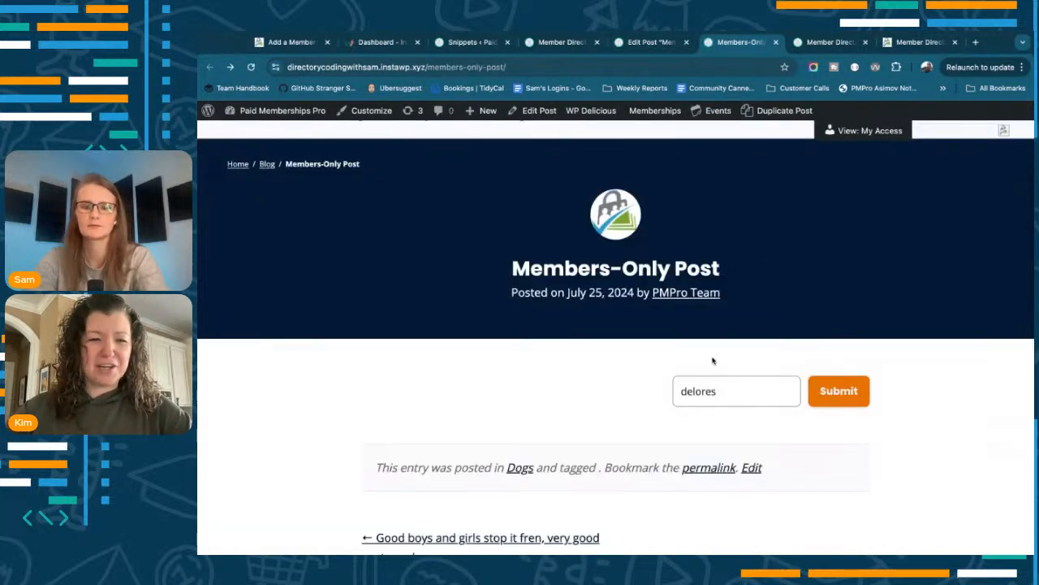
- Search members for 'august' and open the PMPro Team profile from the two results
type("august")
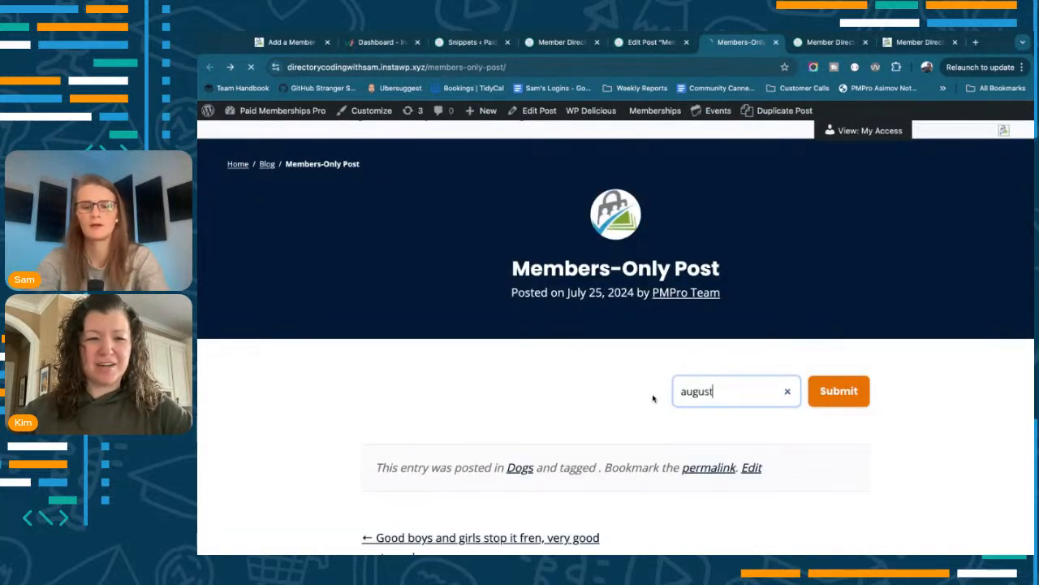
left_click(838, 390)
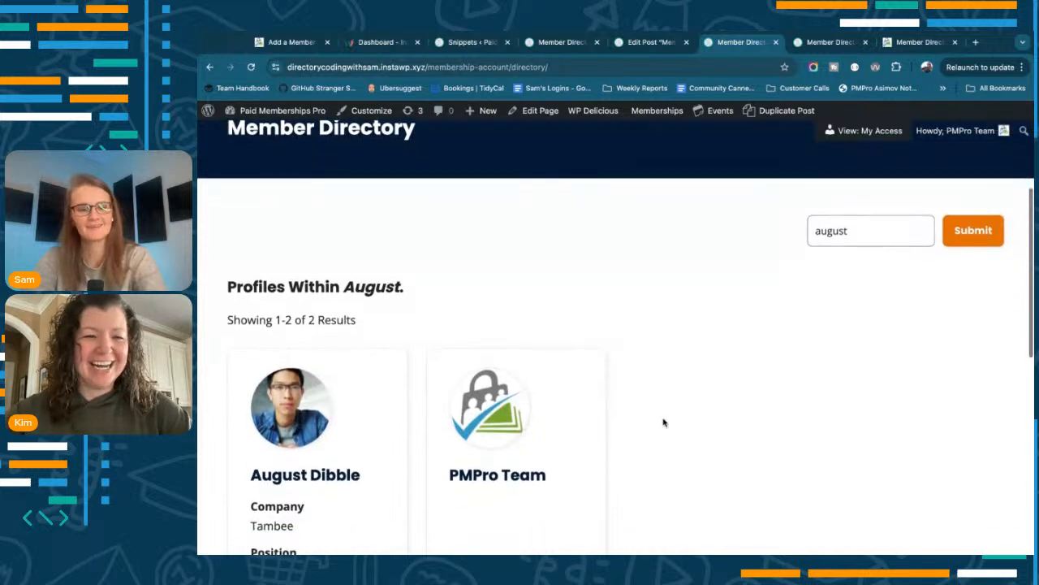
scroll("down", 3)
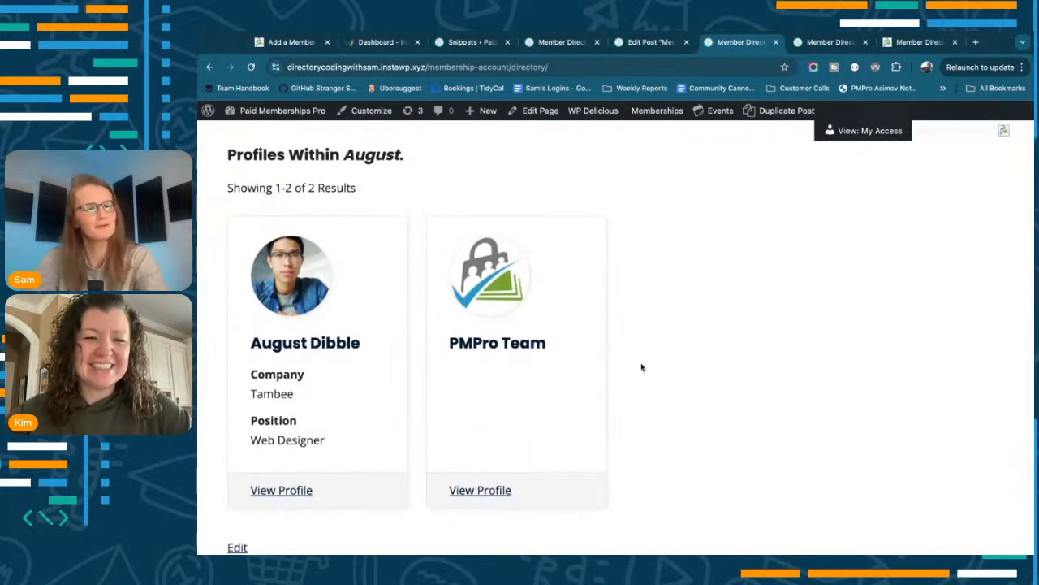
scroll("down", 3)
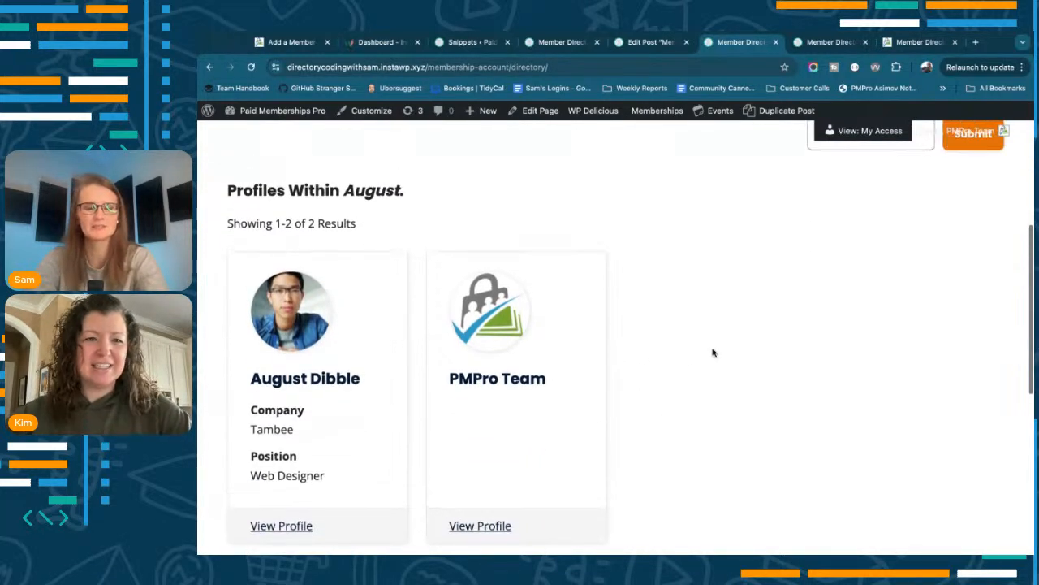
scroll("down", 3)
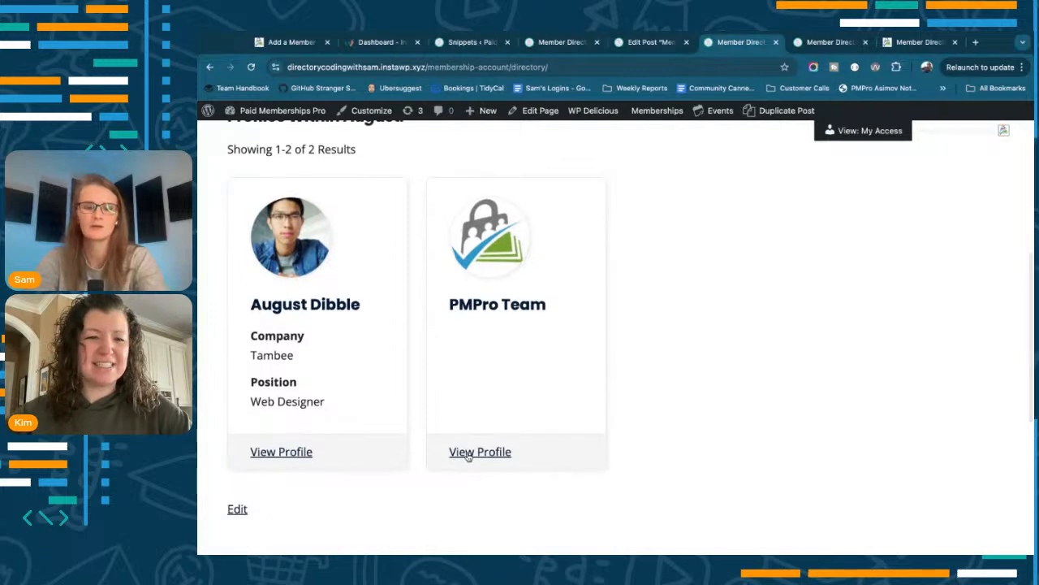
left_click(481, 452)
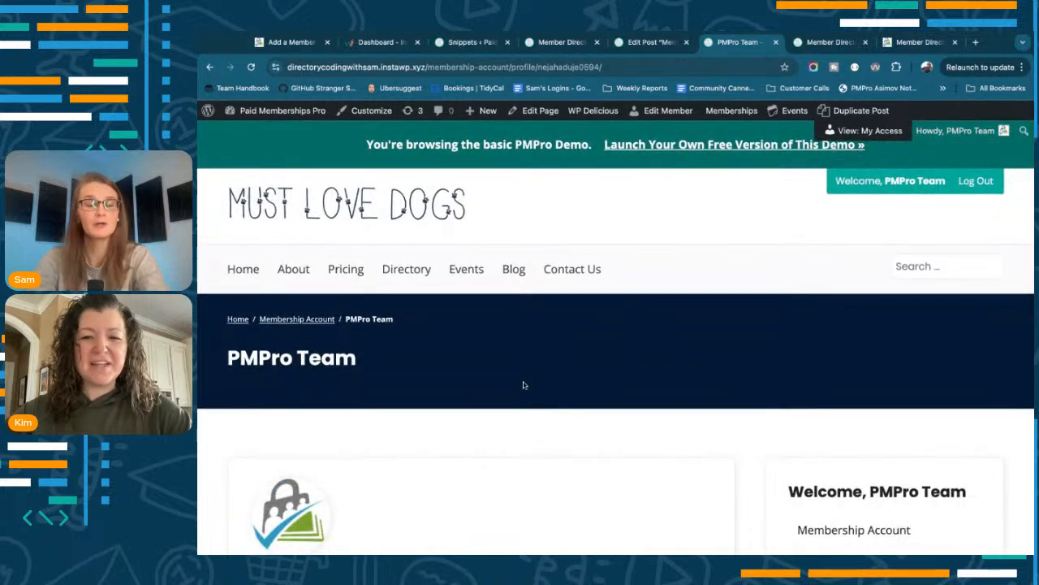
mouse_move(569, 227)
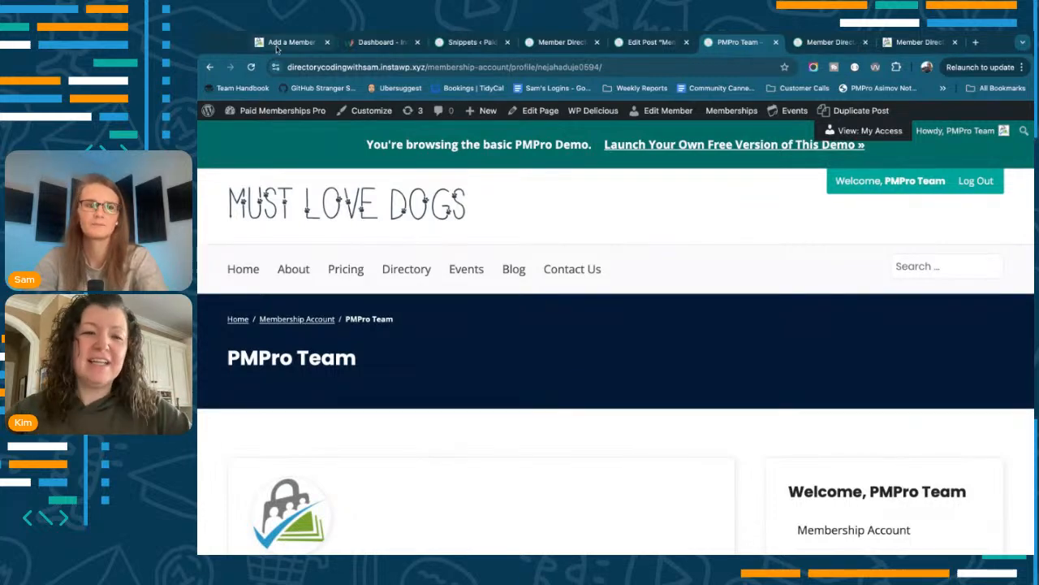
- Return to the Member Directory docs at Step 5: Add a Directory Search
left_click(289, 43)
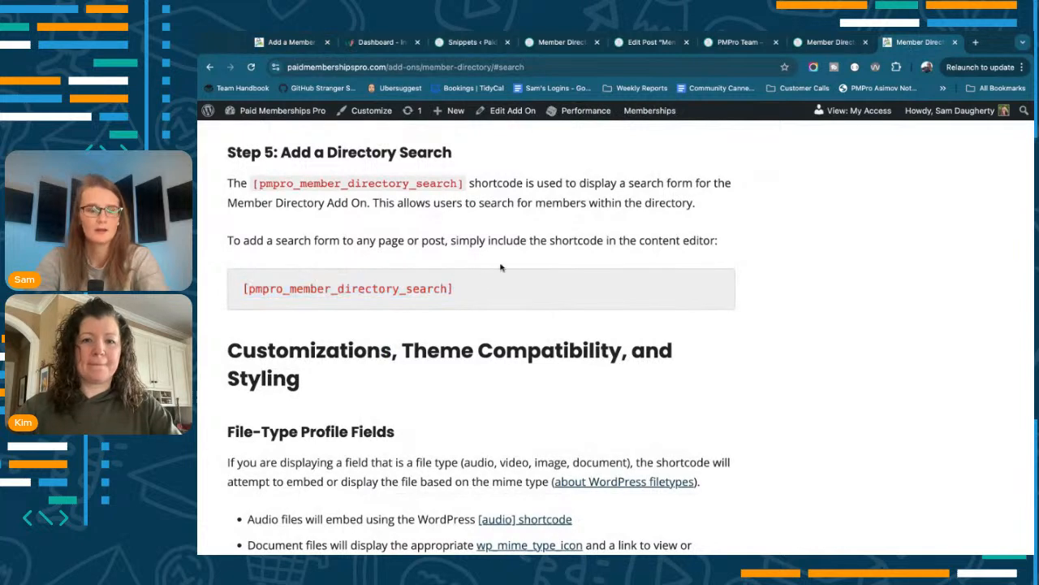
mouse_move(585, 309)
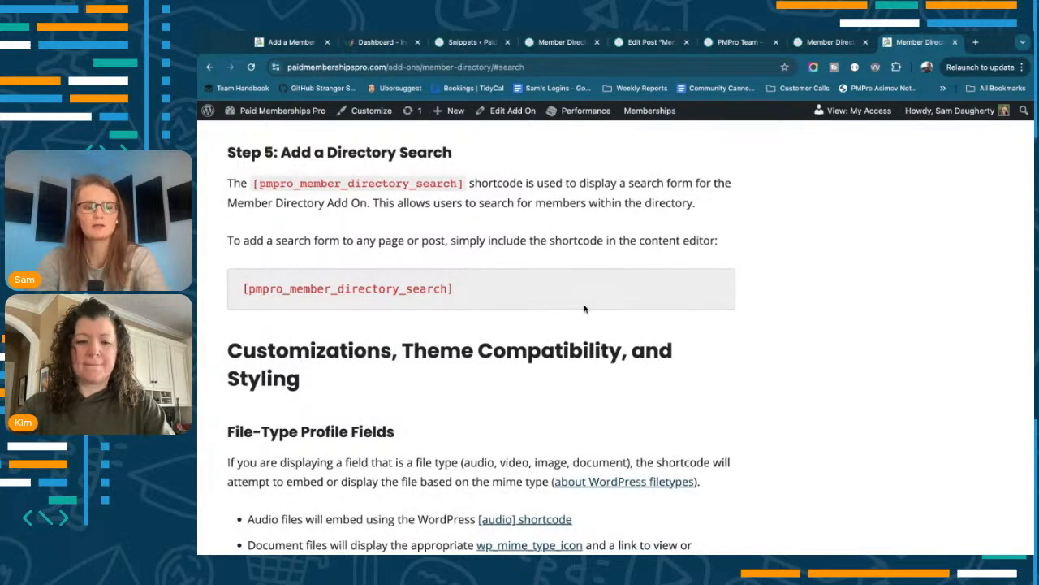
mouse_move(533, 399)
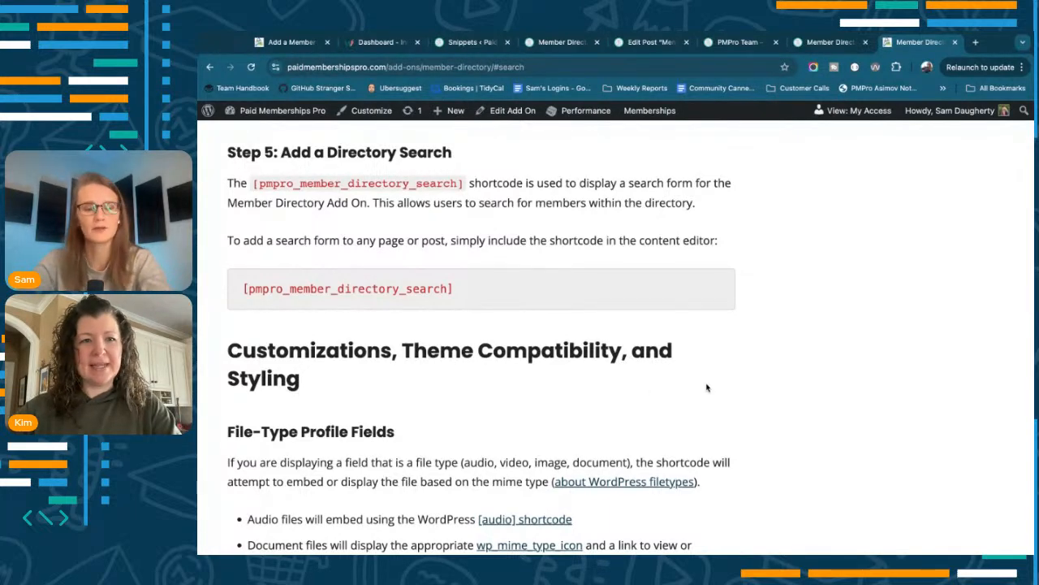
- Review the directory search shortcode instructions, then start a new blank browser tab
scroll("down", 3)
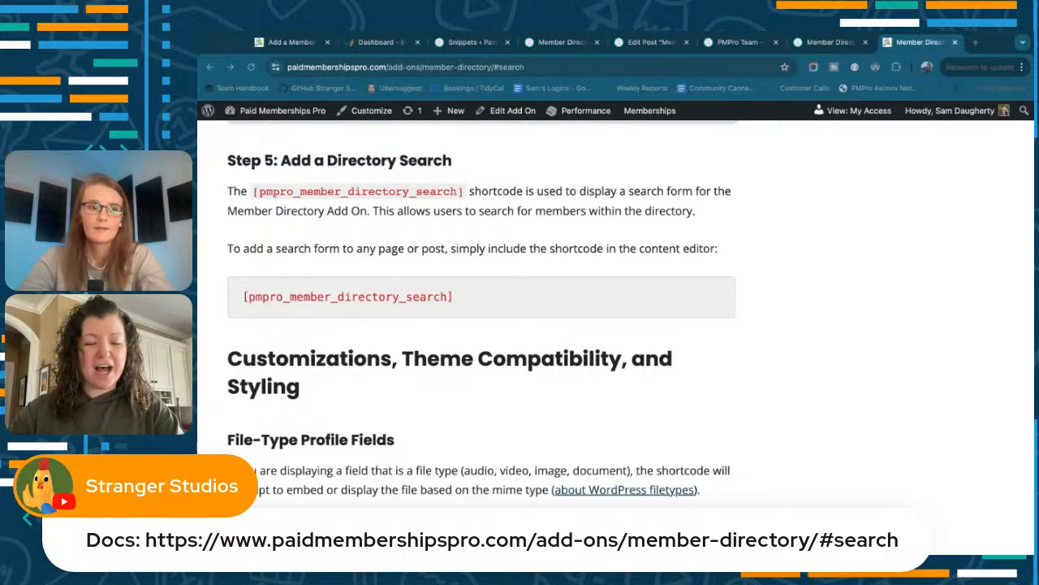
left_click(974, 42)
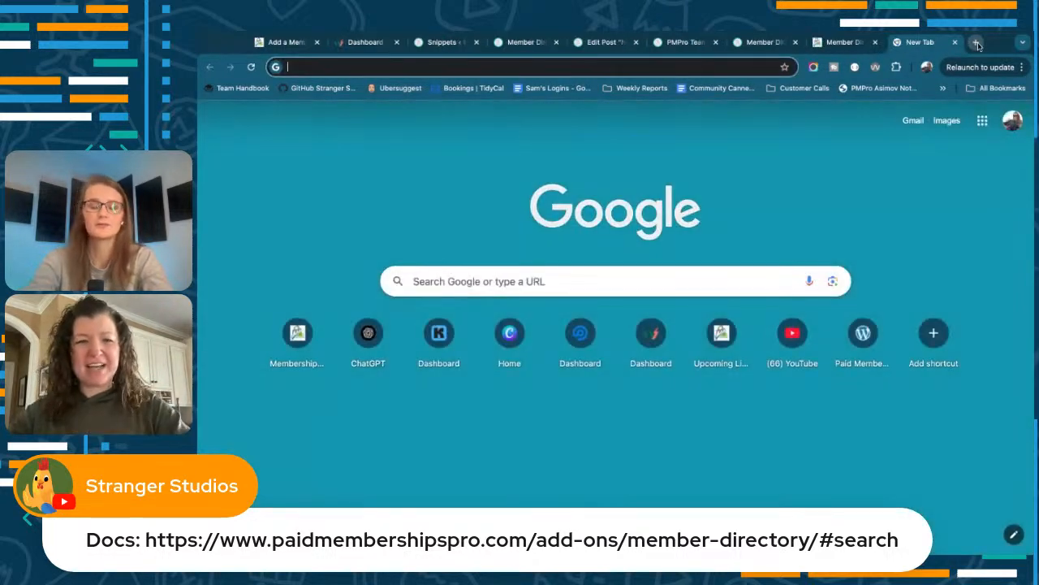
- Go to paidmembershipspro.com/live/ showing the next Open Office Hours event
type("paidmembershipspro.com/live/")
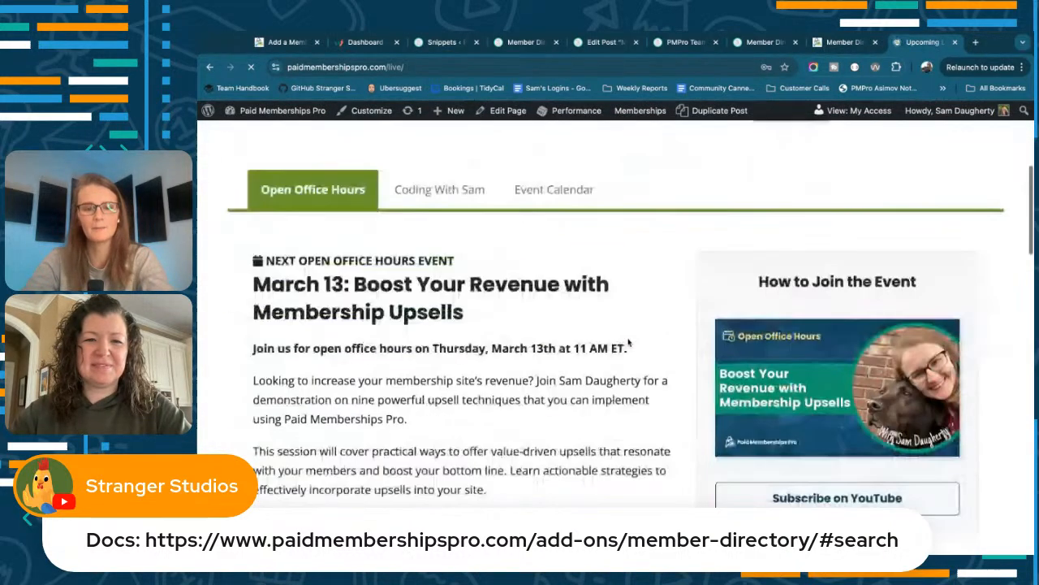
scroll("down", 3)
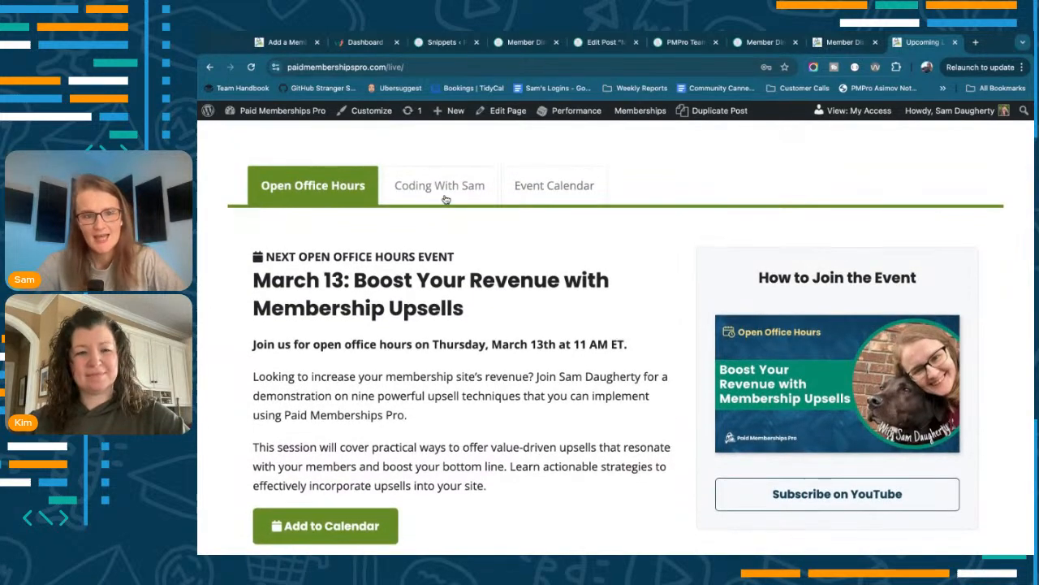
- Check the next Coding With Sam event, then show the March 2025 live events calendar
left_click(438, 186)
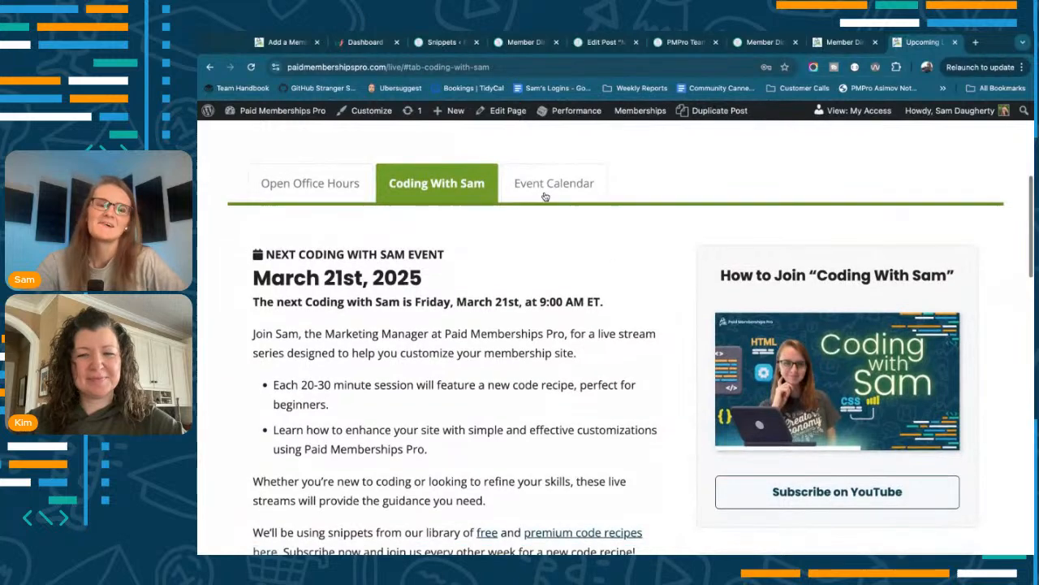
left_click(554, 182)
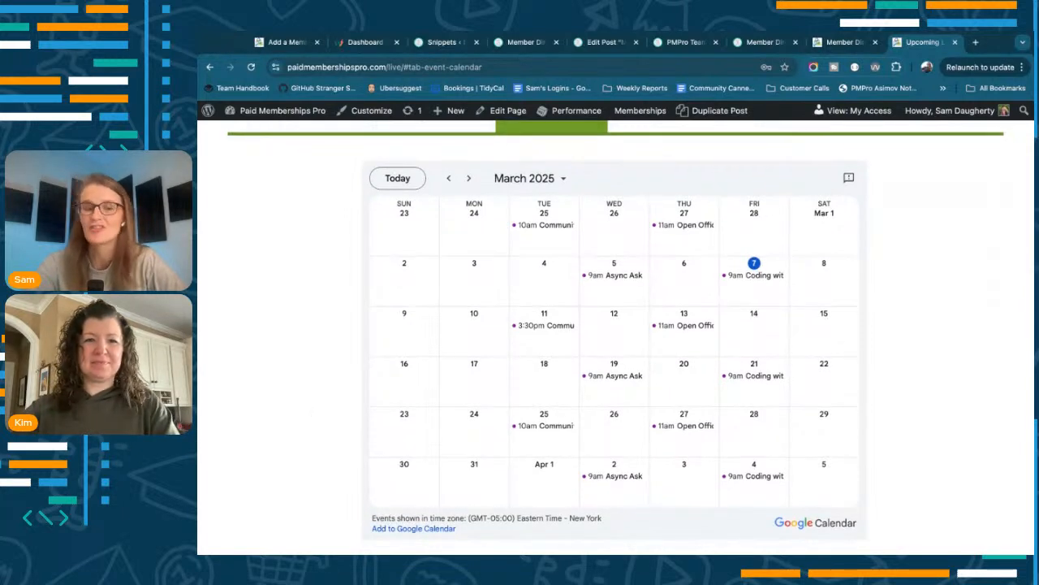
mouse_move(309, 385)
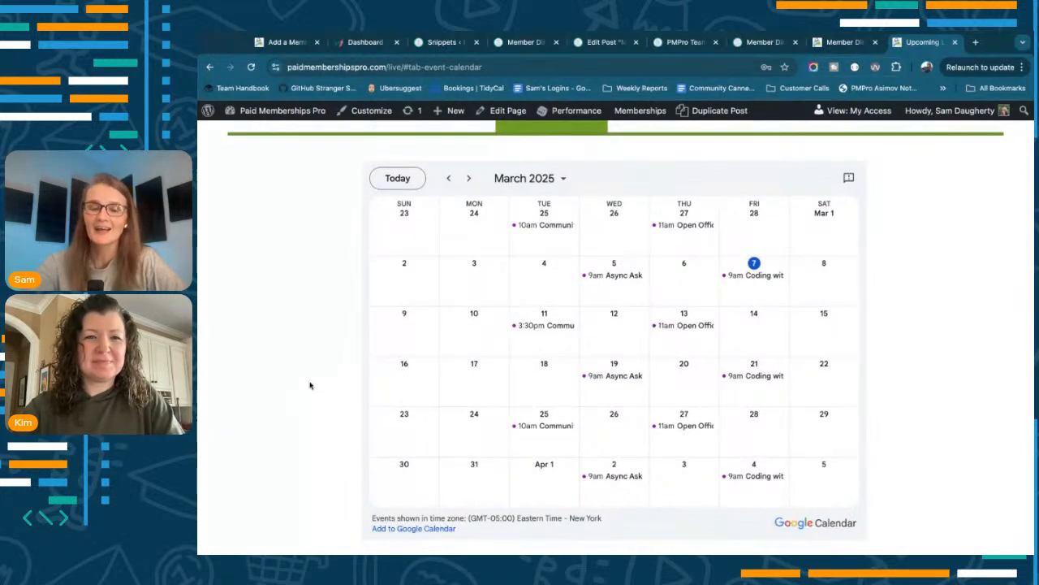